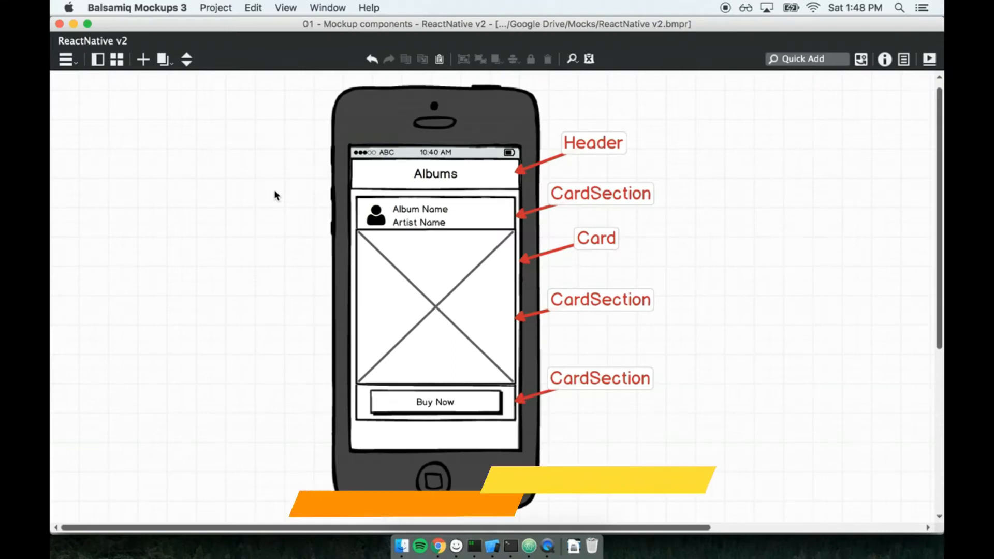
Step: Review the Albums header and title in the Balsamiq mockup, then switch to Atom with index.ios.js
click(436, 174)
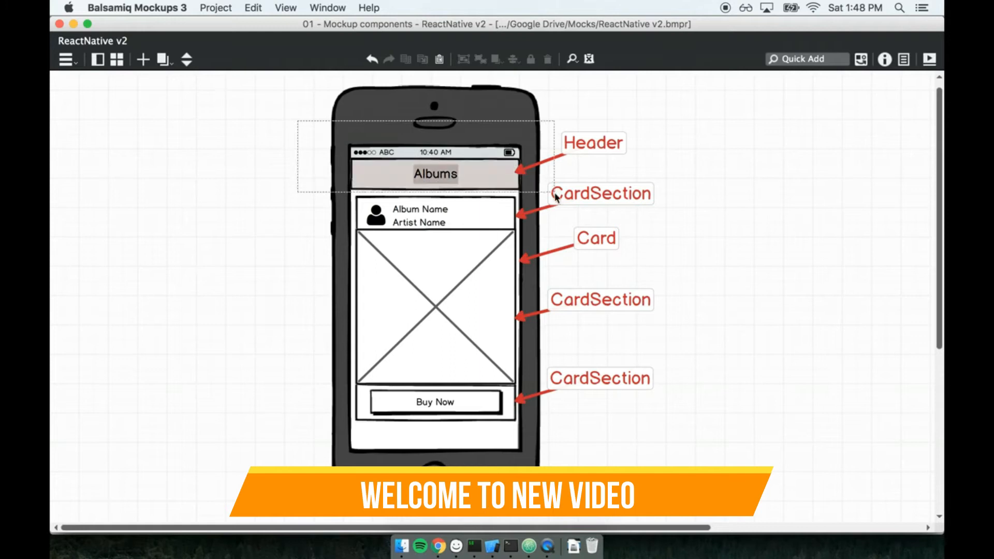
click(435, 174)
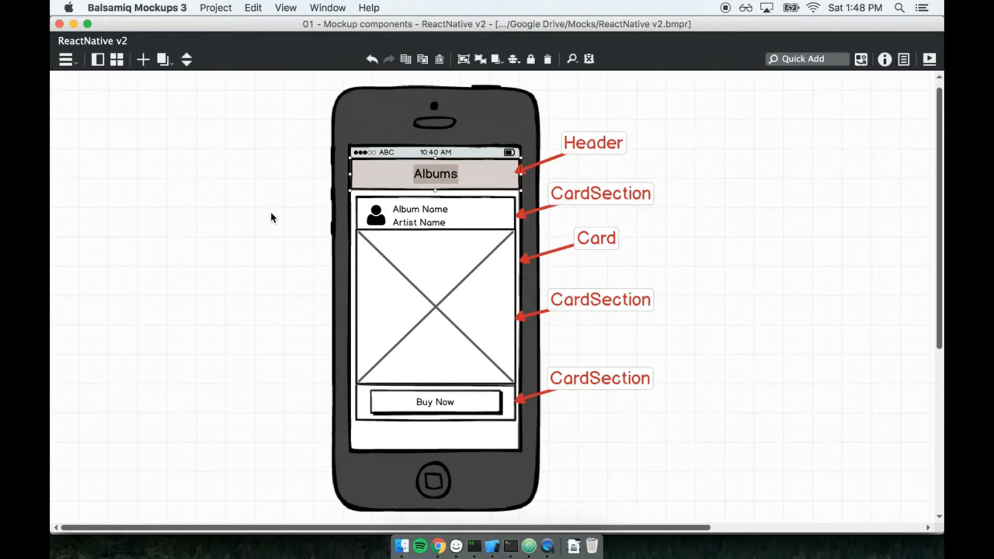
click(435, 173)
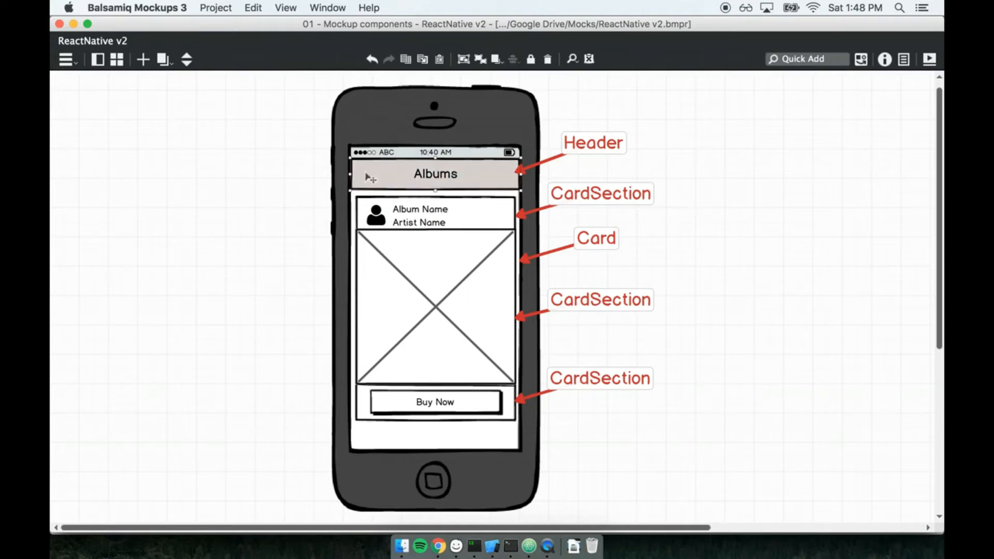
click(434, 174)
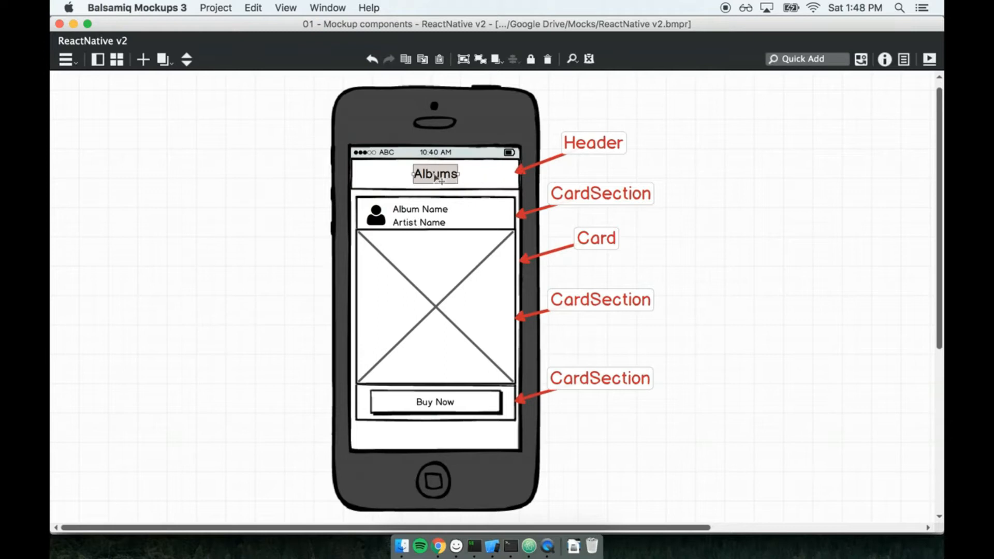
mouse_move(298, 199)
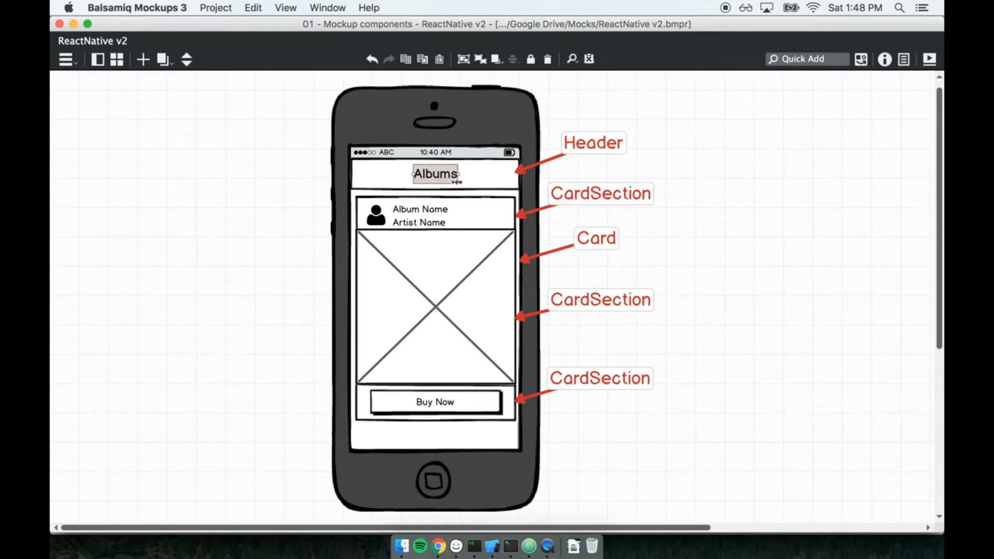
click(436, 173)
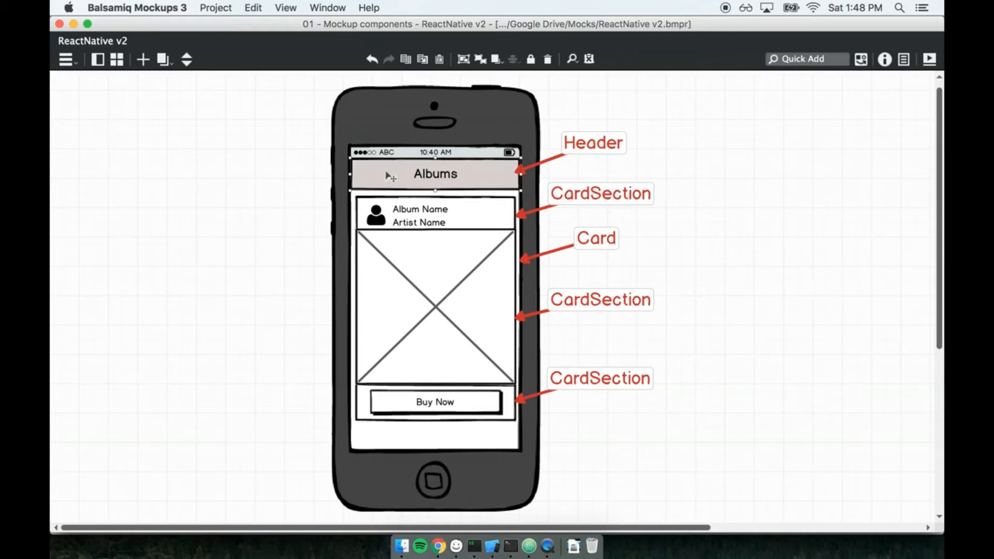
click(435, 173)
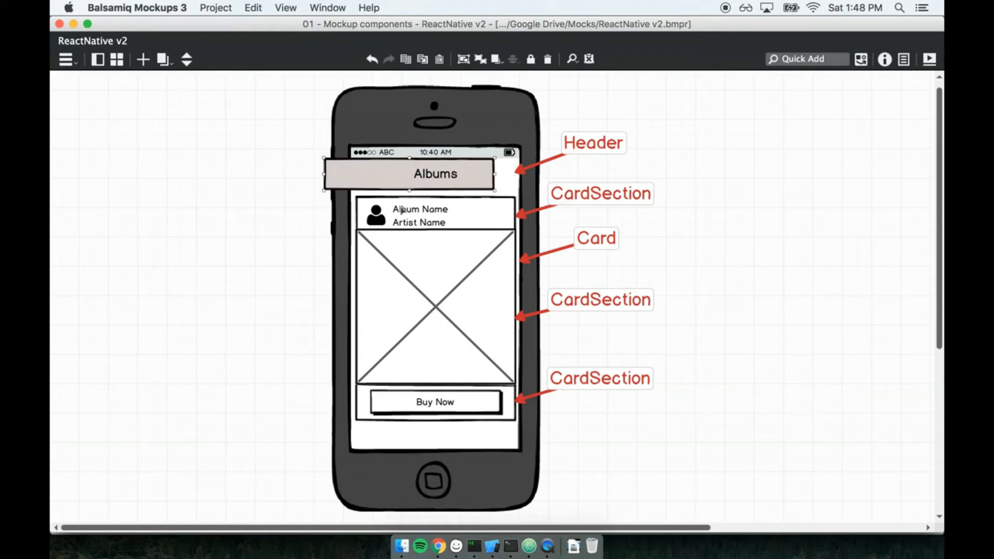
click(273, 309)
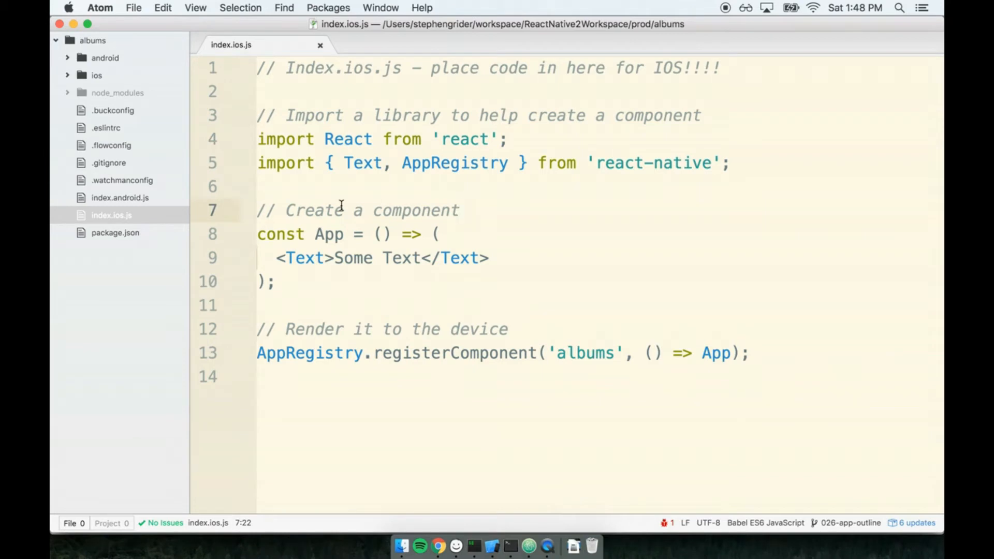
Step: Focus the albums project in Atom to add a top-level src folder
click(459, 210)
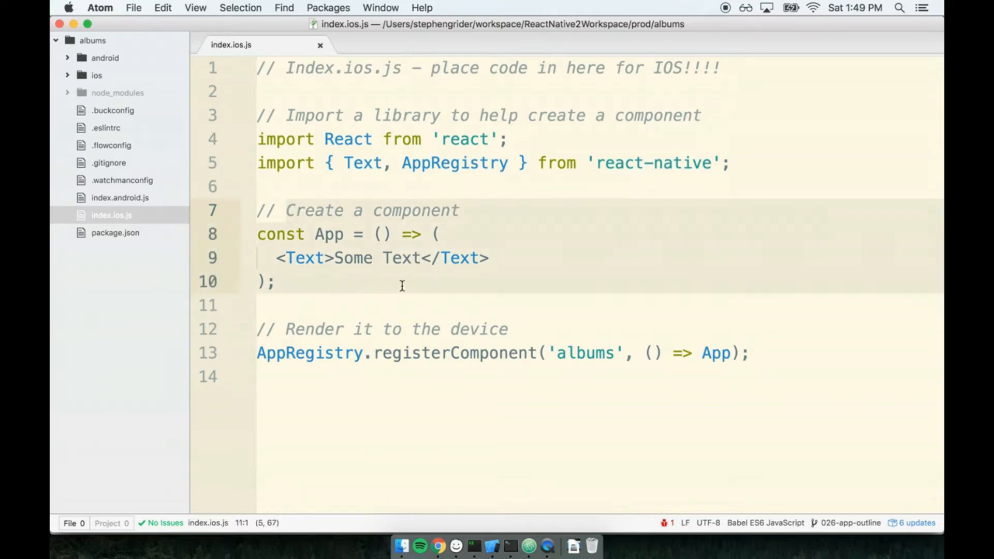
mouse_move(481, 290)
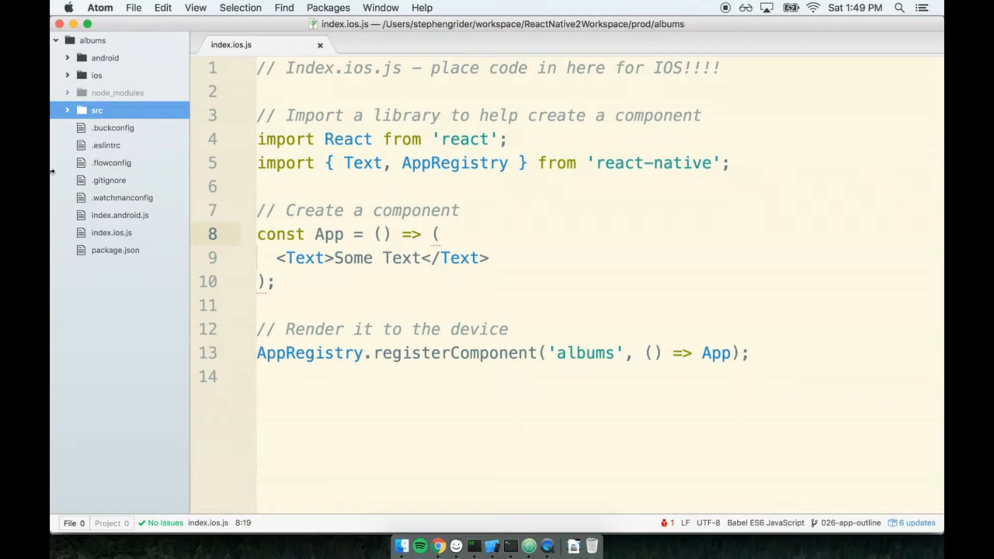
mouse_move(128, 120)
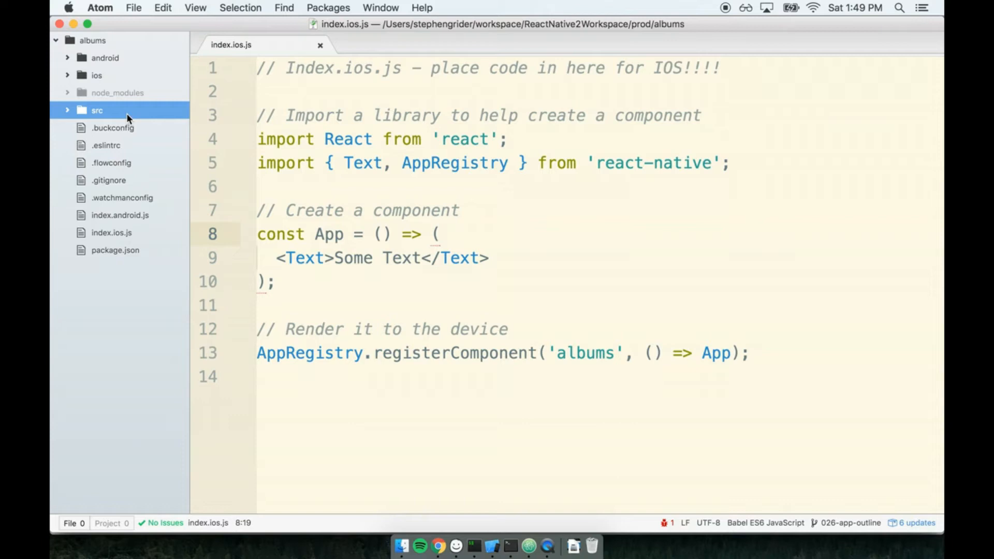
Step: Create a new folder named components inside the src folder
click(66, 110)
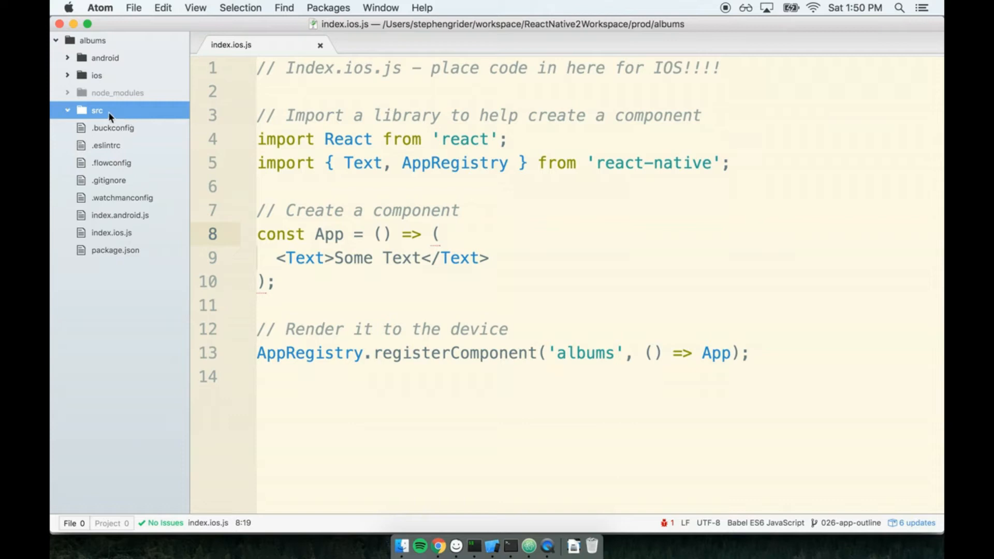
right_click(96, 111)
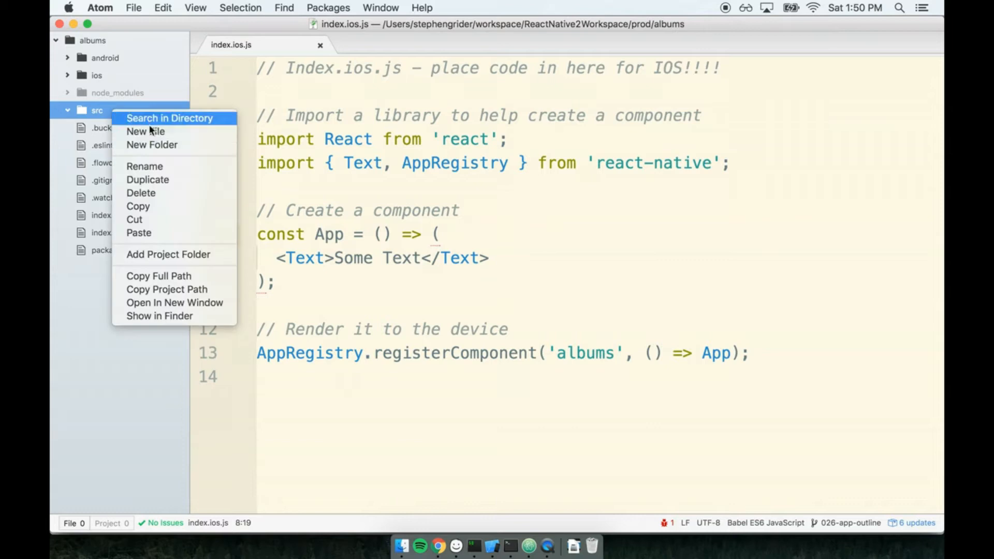
click(151, 145)
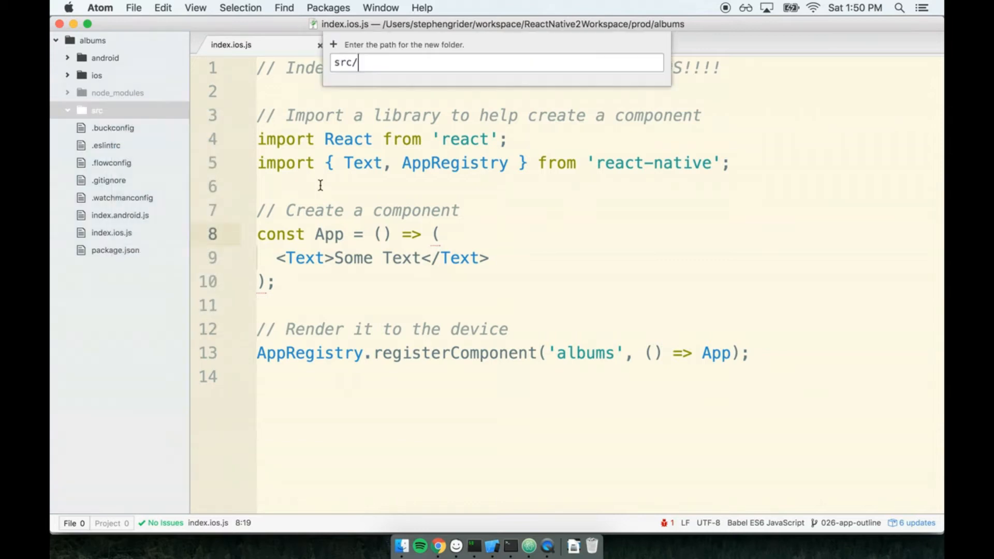
text(components)
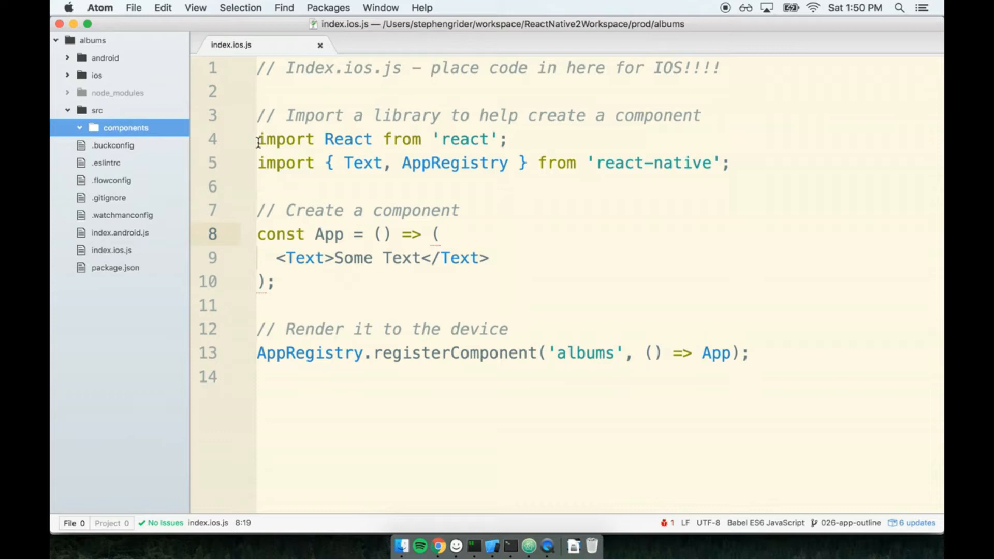
mouse_move(106, 113)
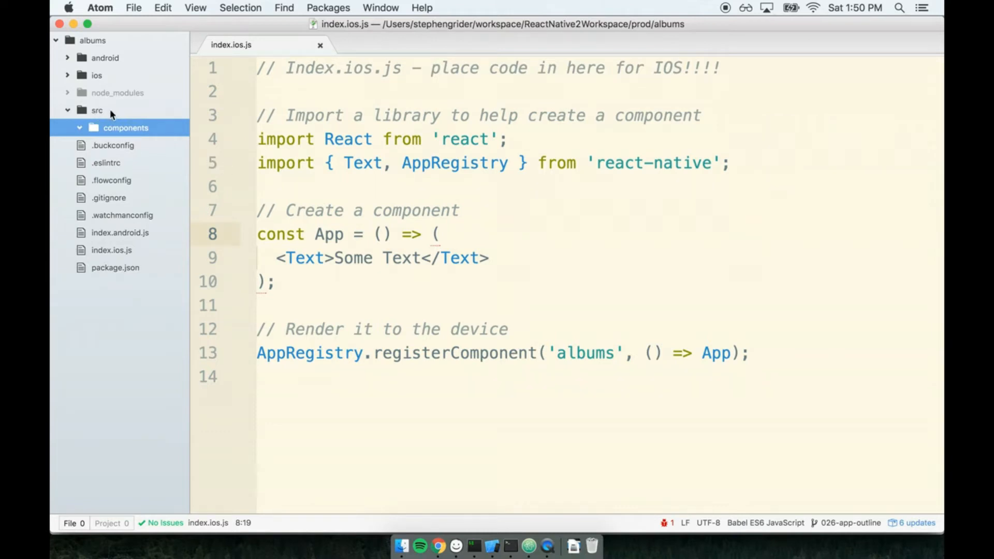
mouse_move(117, 114)
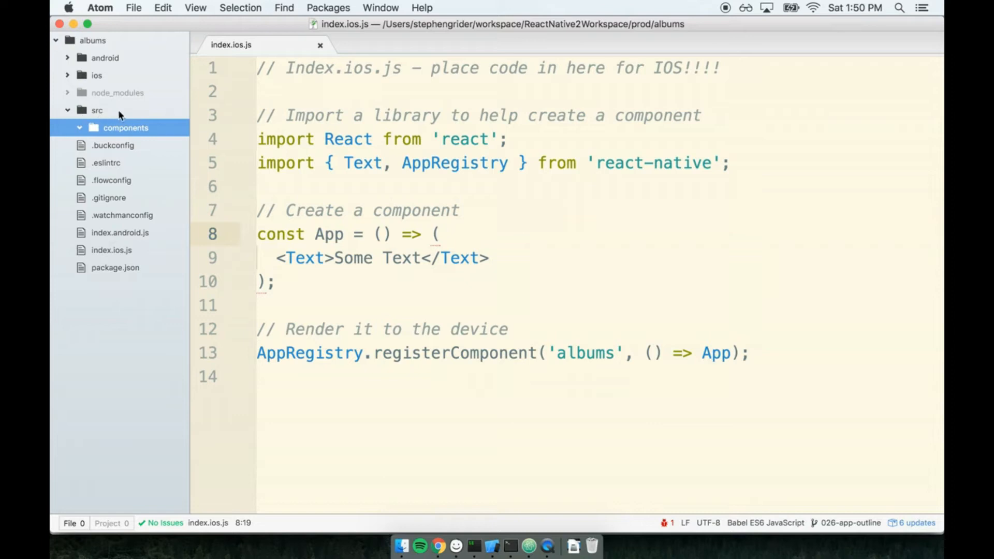
mouse_move(256, 104)
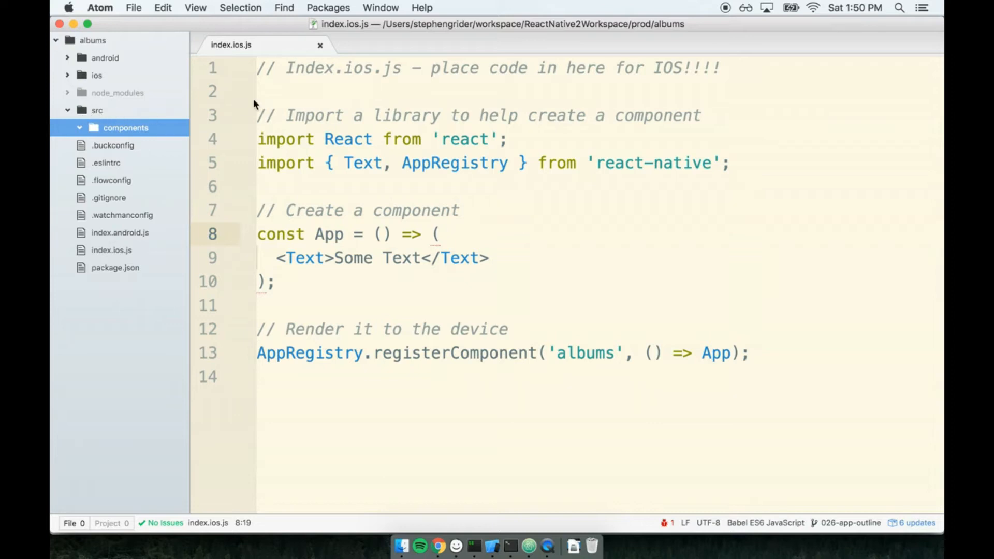
mouse_move(86, 108)
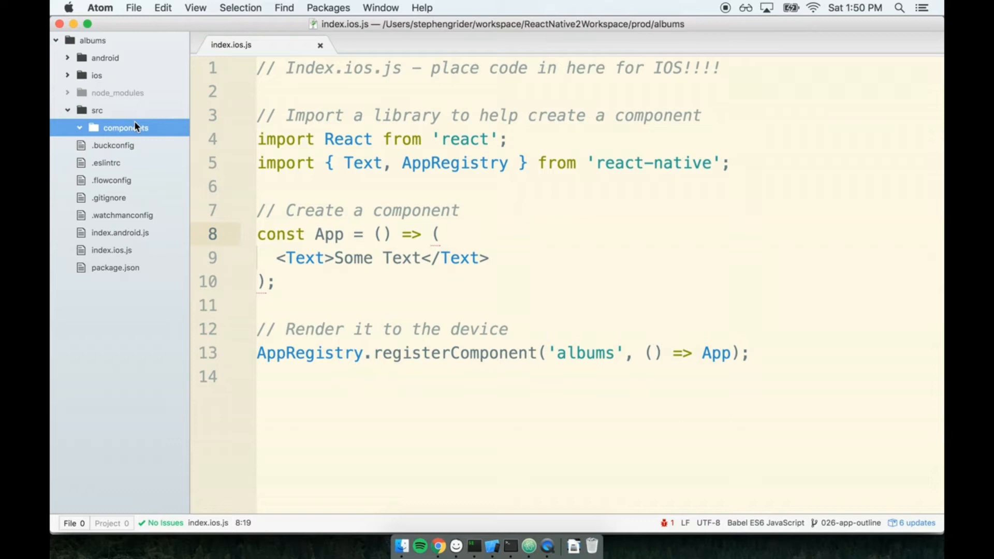
Step: Create an empty header.js file inside the components folder
right_click(125, 126)
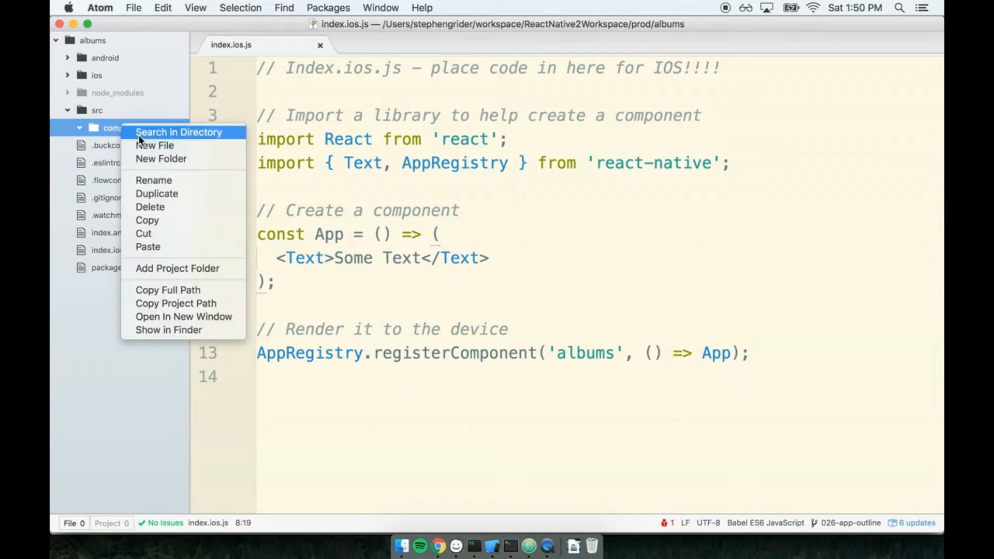
mouse_move(180, 148)
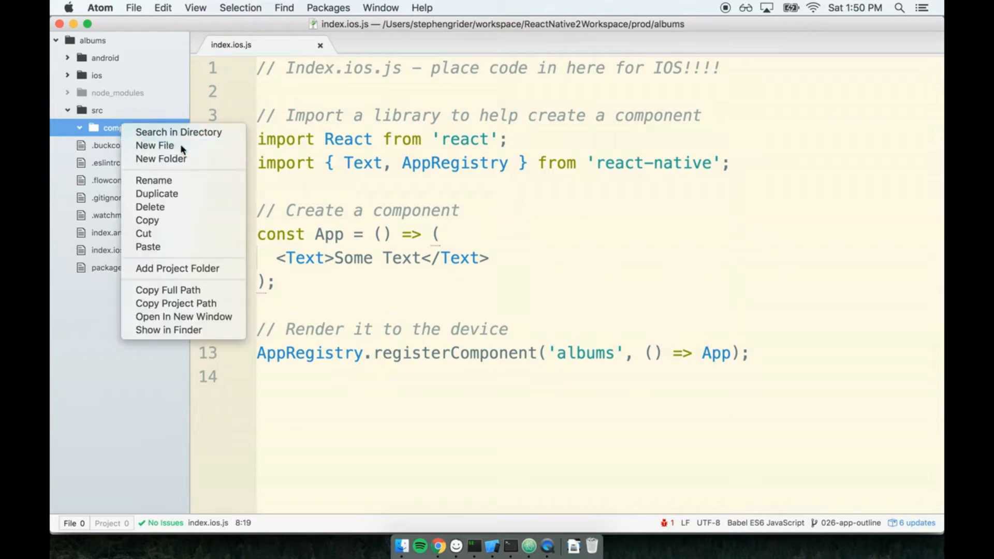
click(154, 145)
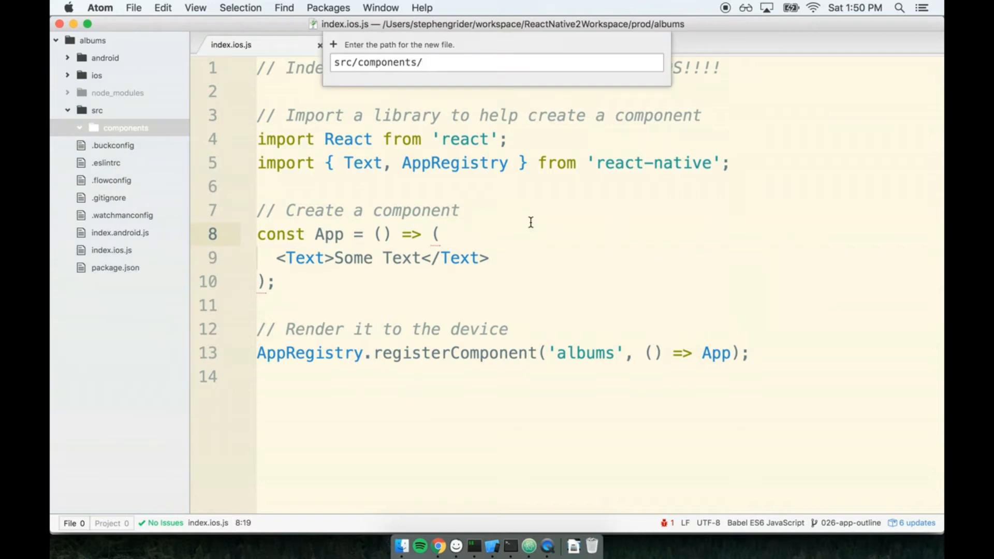
text(header.js)
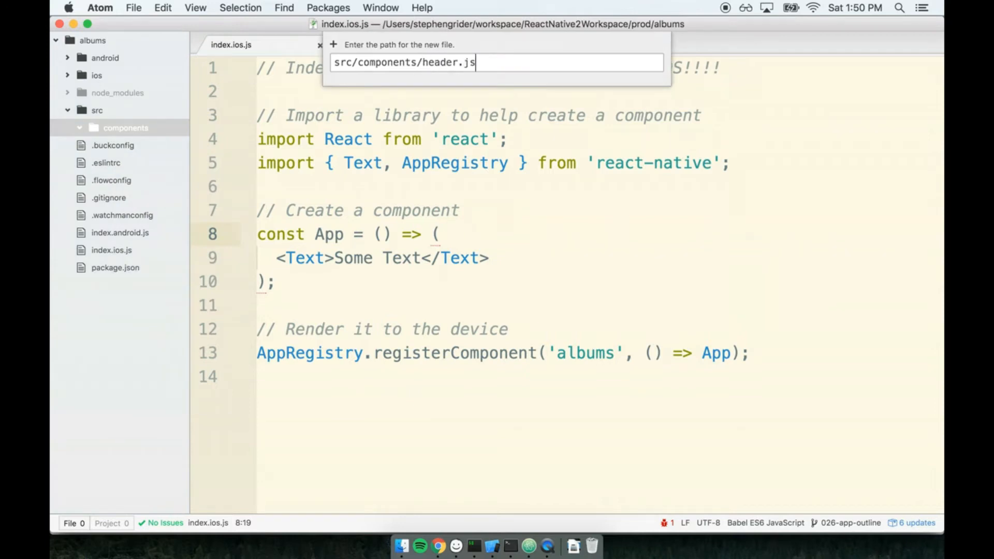
key(enter)
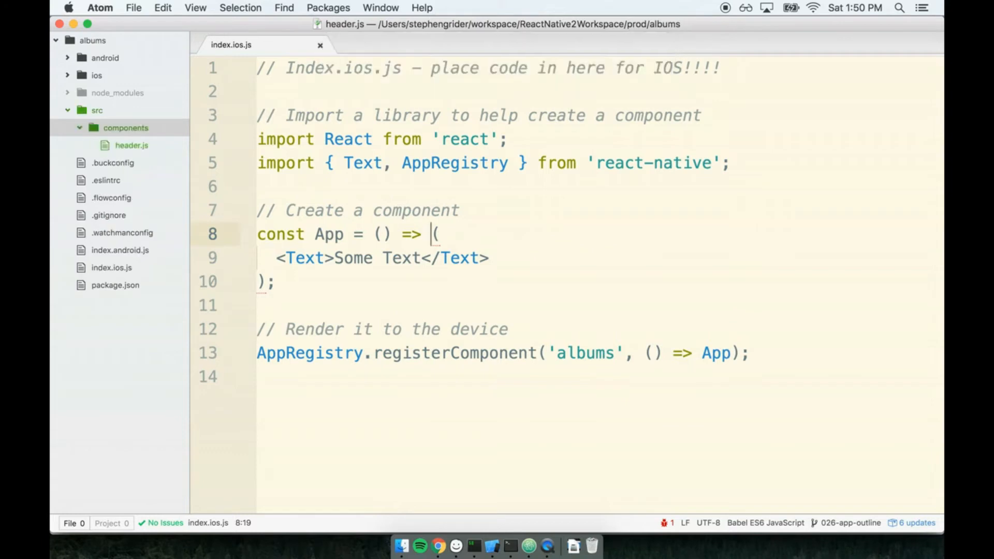
Step: Write three // comments in header.js: import libraries, make a component, make it available to other parts of the app
click(131, 145)
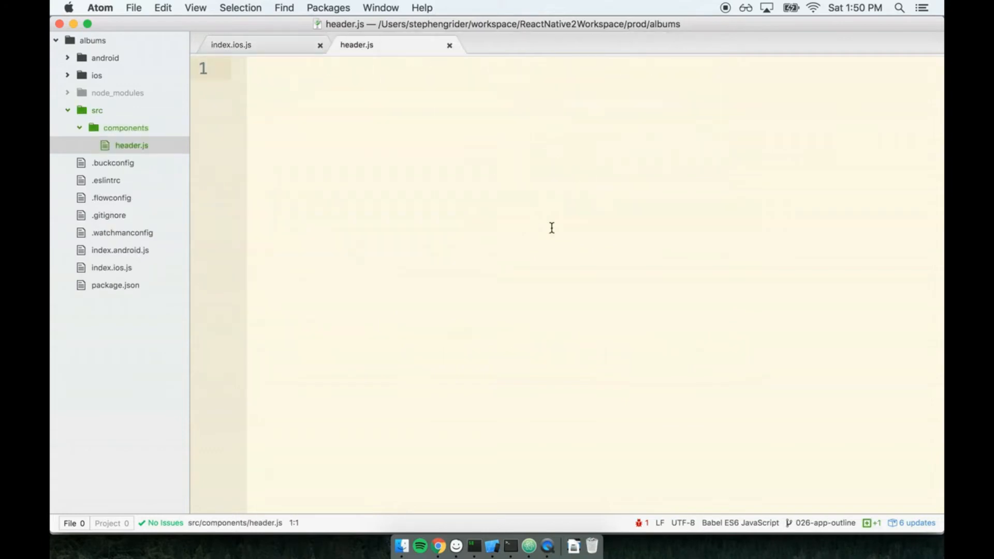
click(247, 68)
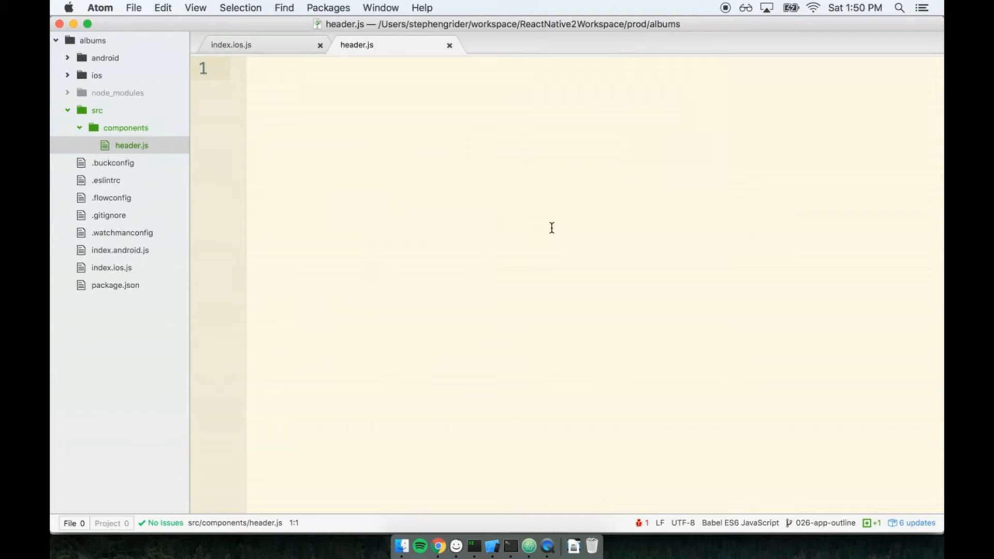
click(248, 68)
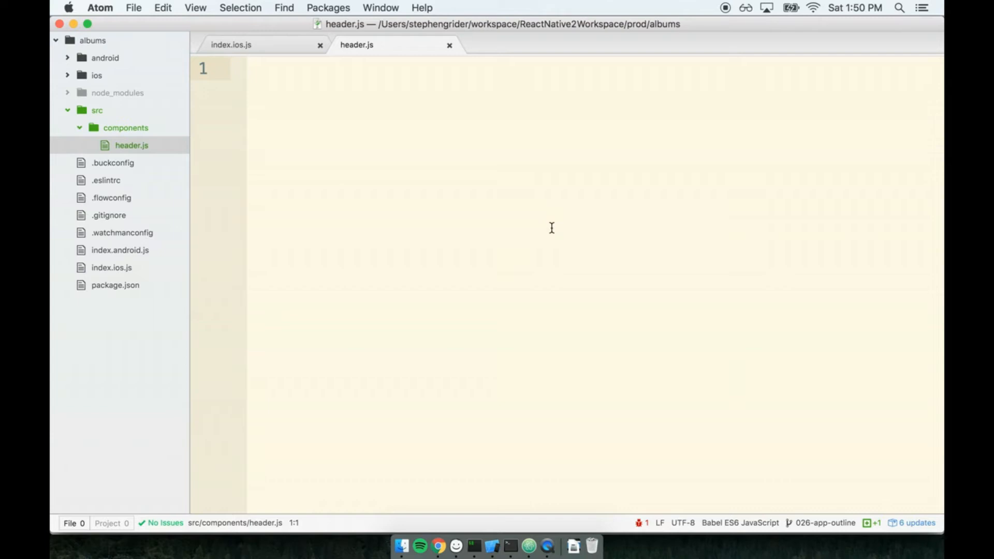
click(248, 68)
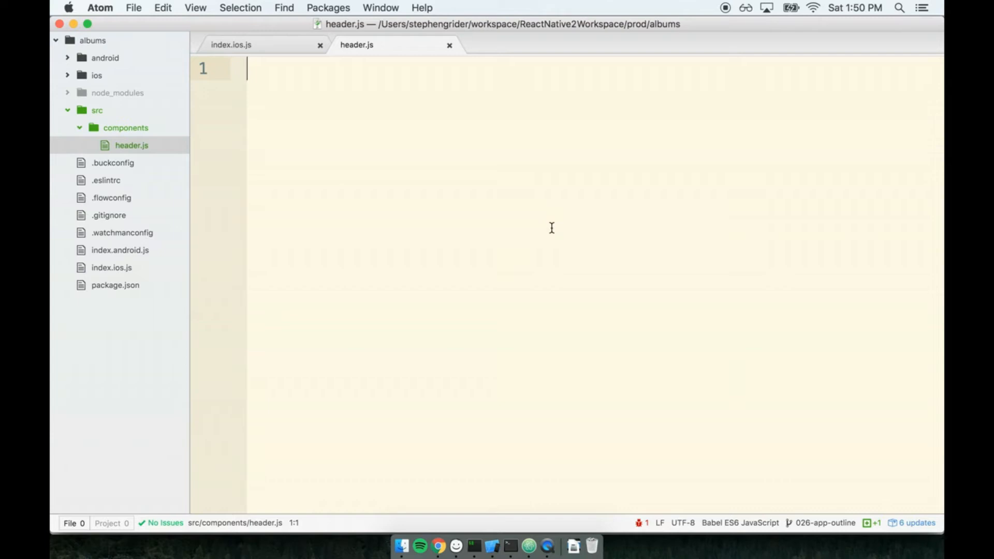
key(enter)
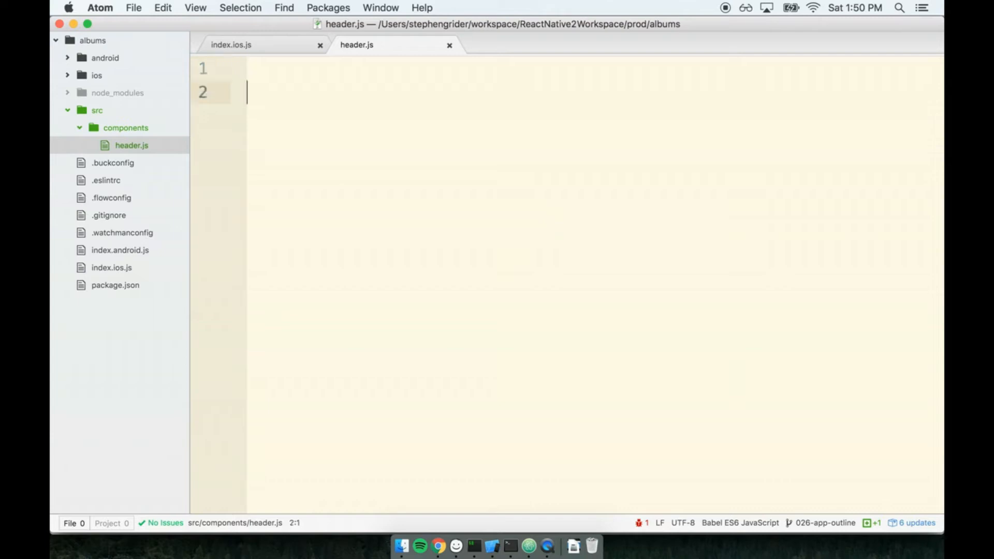
text(//)
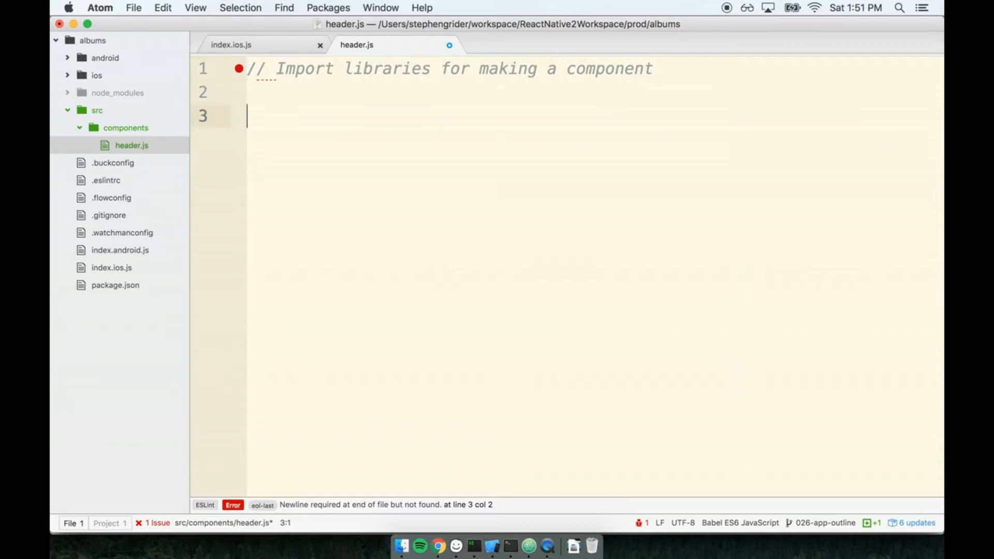
text(// Make a component)
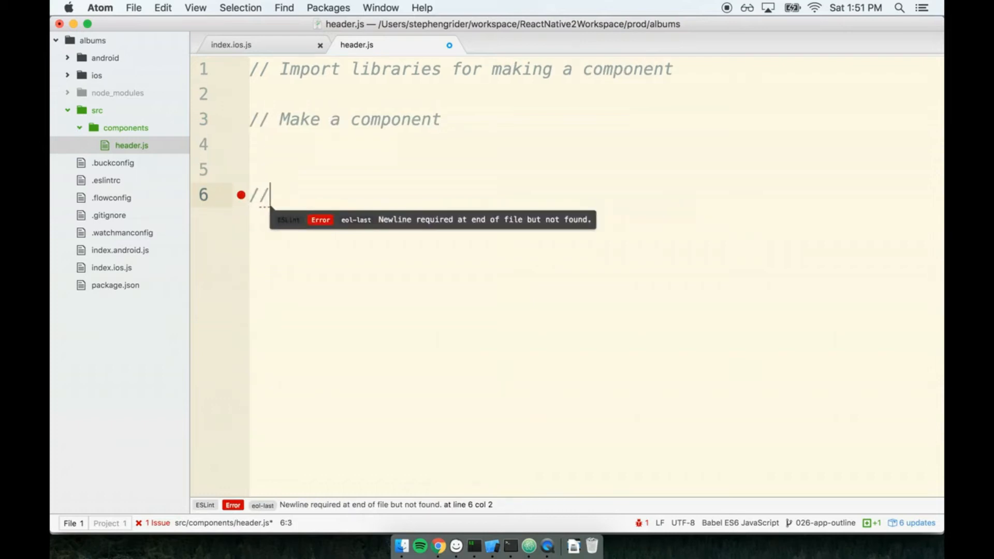
text(Make the component available to o)
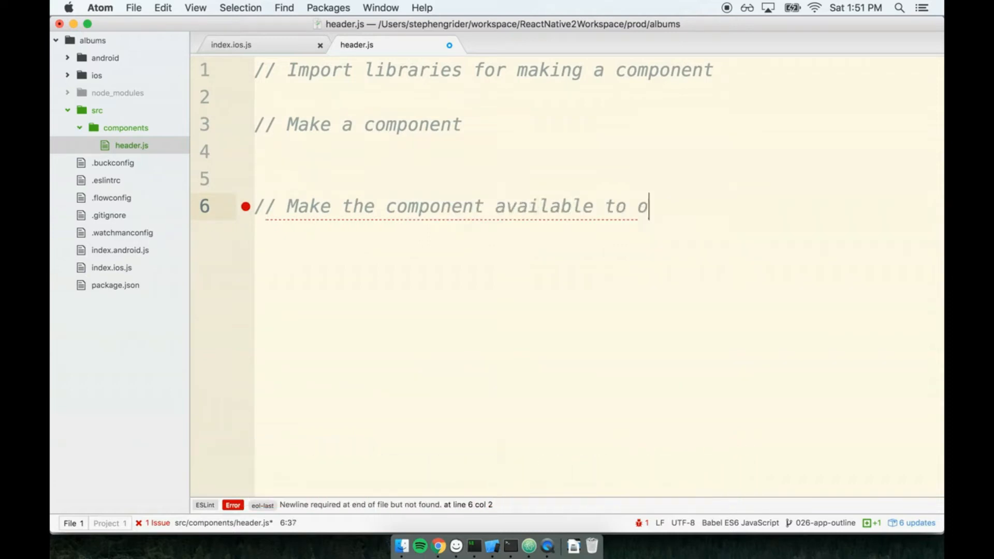
text(ther parts of the app)
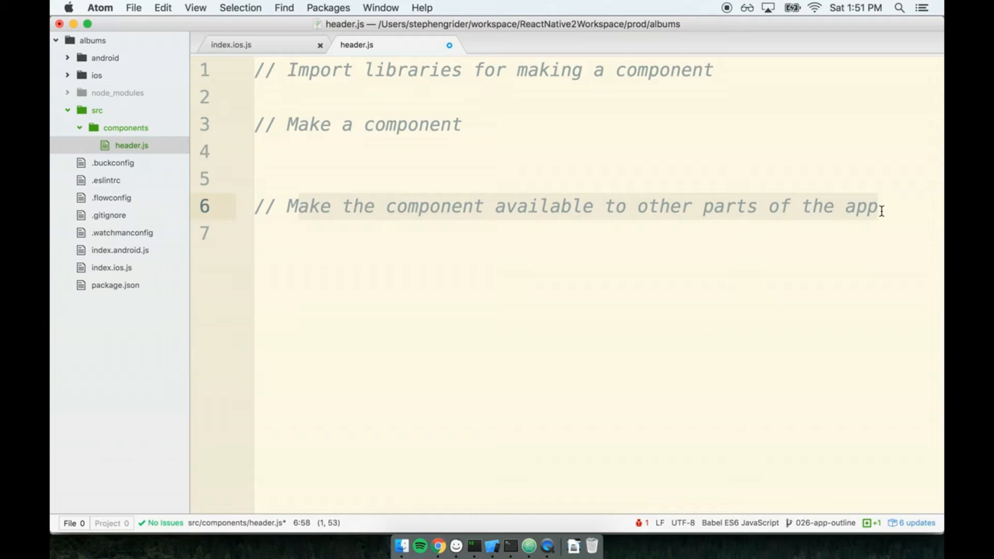
click(366, 124)
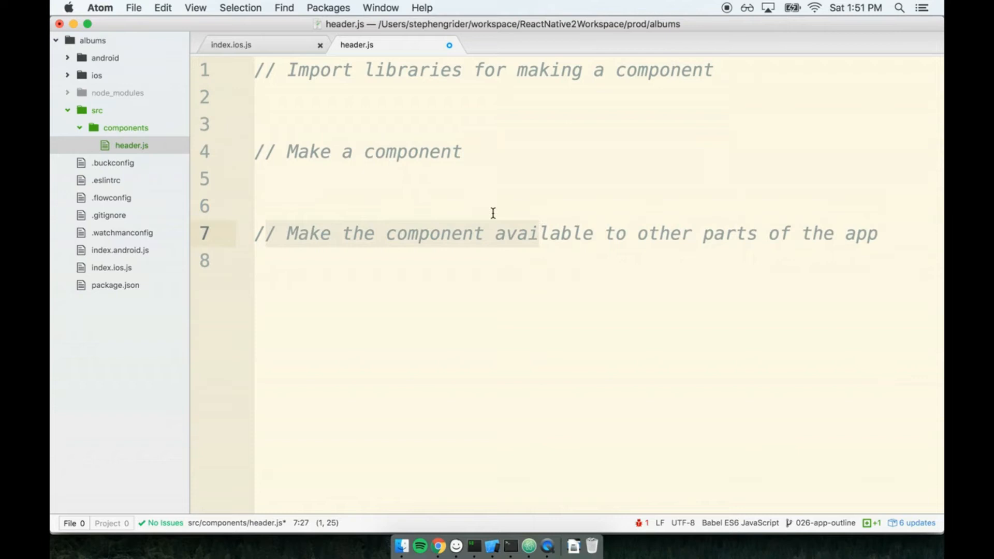
Step: Add import React from 'react'; and import ReactNative from 'react-native'; under the first comment
click(362, 96)
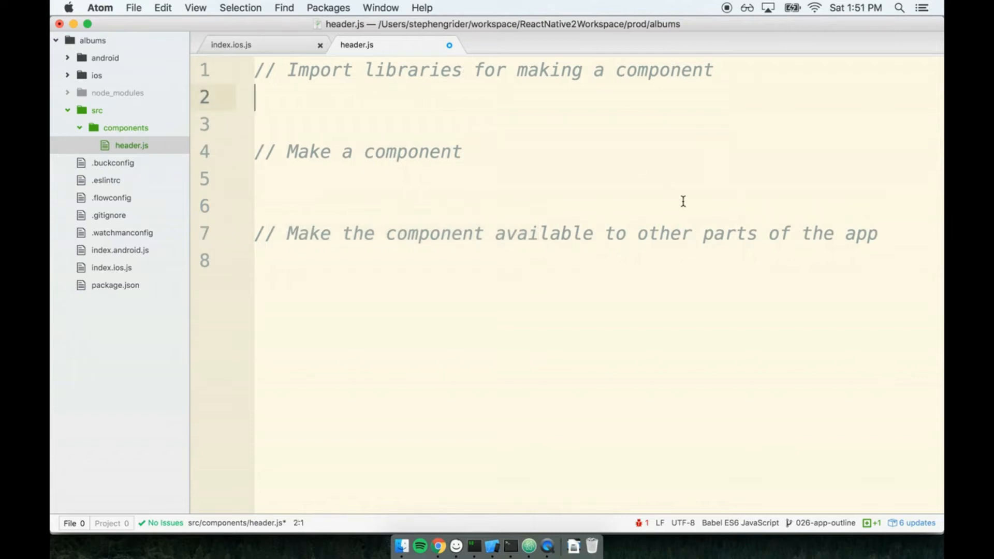
mouse_move(690, 213)
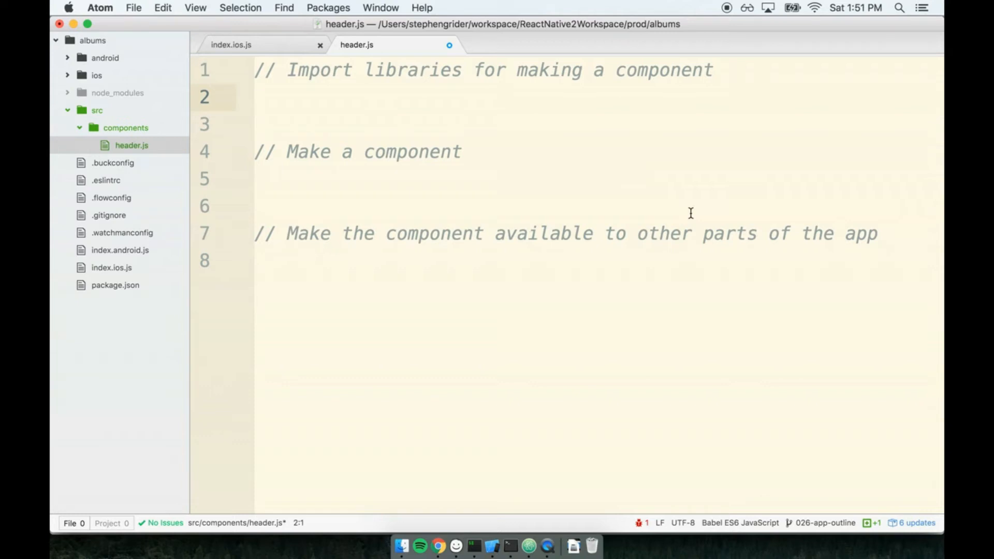
text(import R)
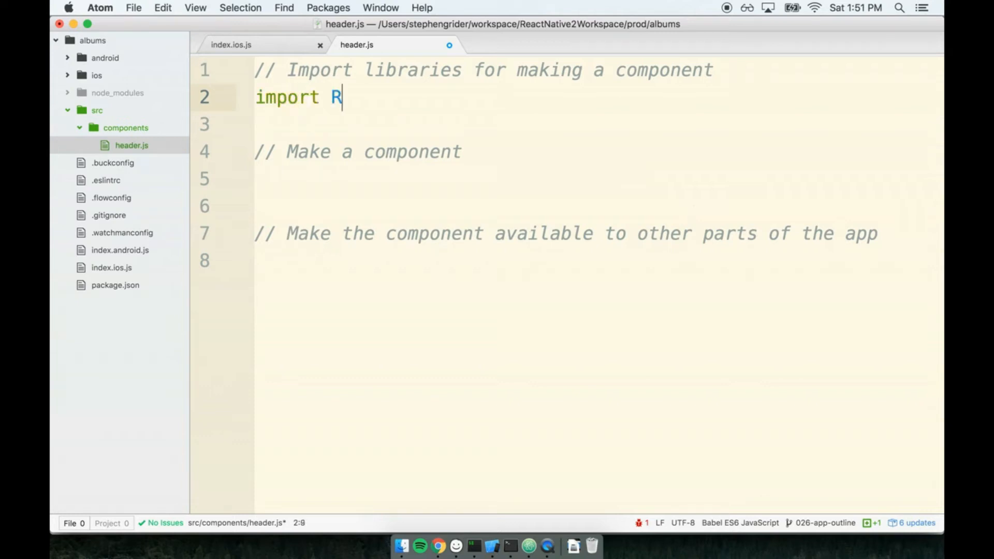
text(eact from 'eract';)
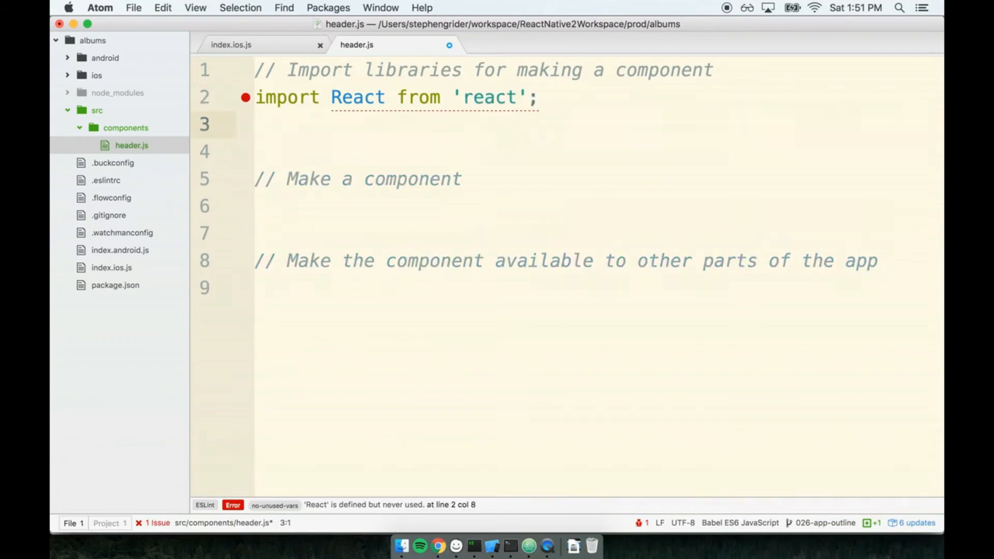
text(import ReactNati)
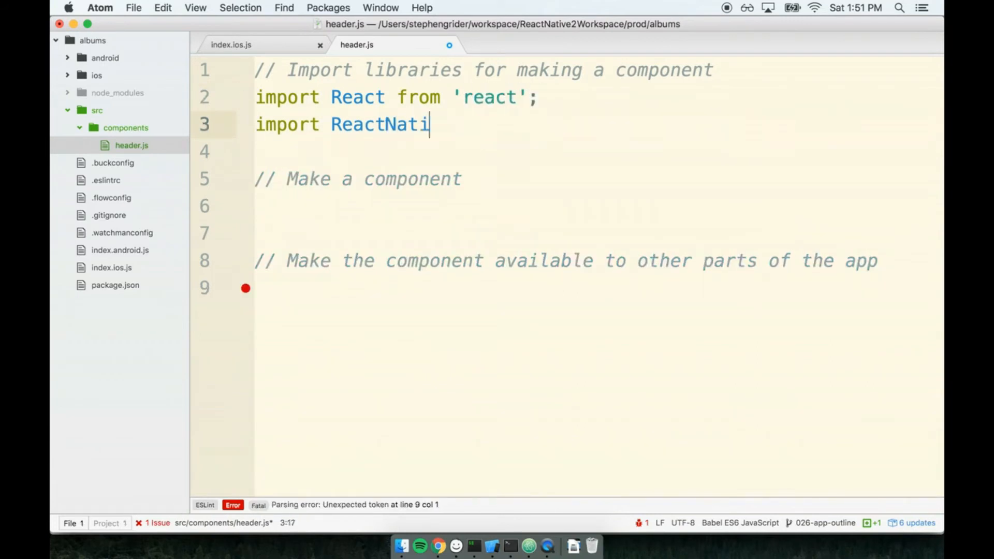
text(ve from 'react')
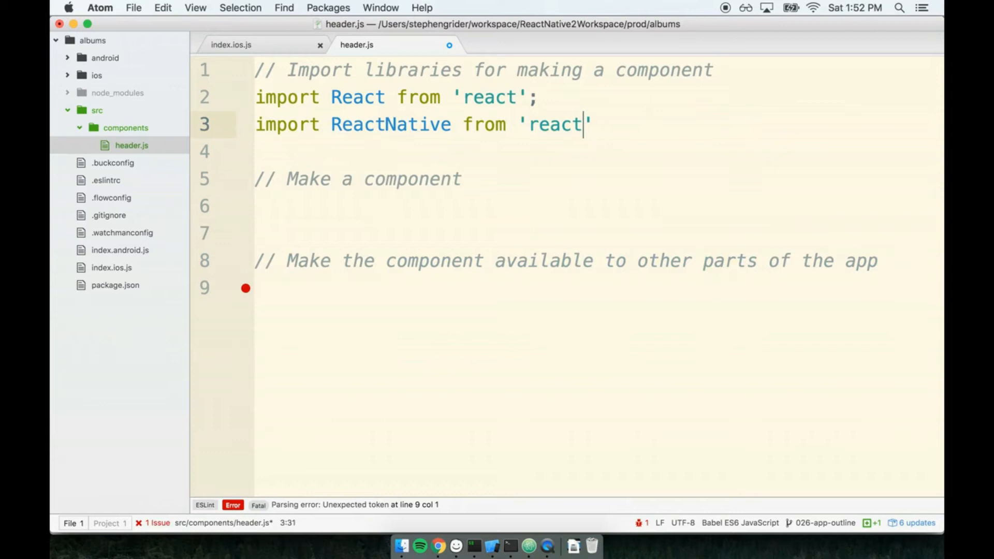
text(-r)
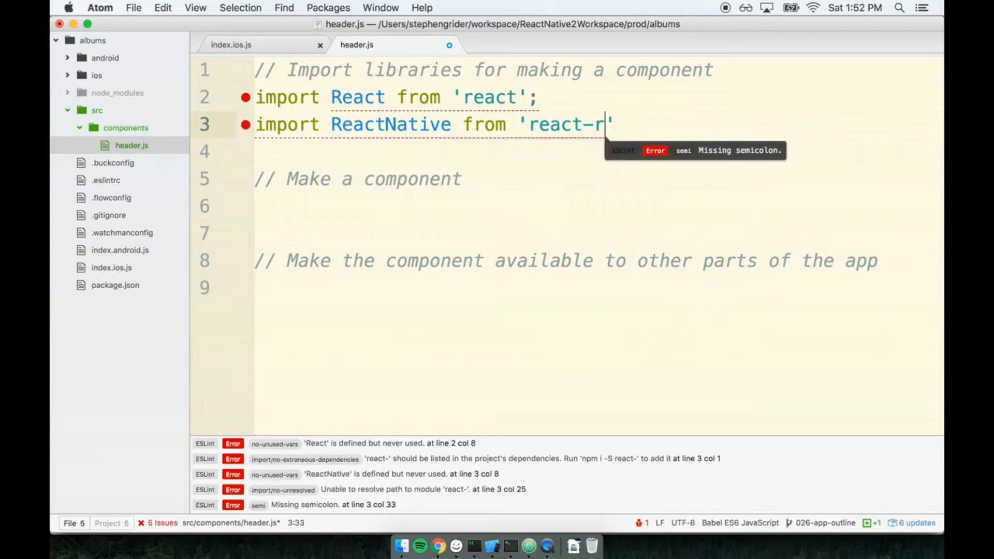
text(ative';)
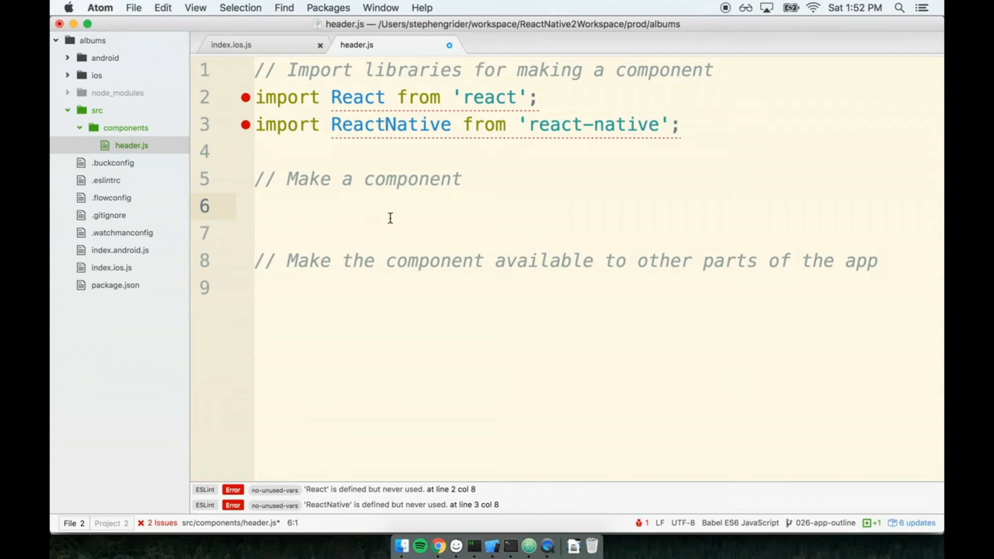
click(260, 206)
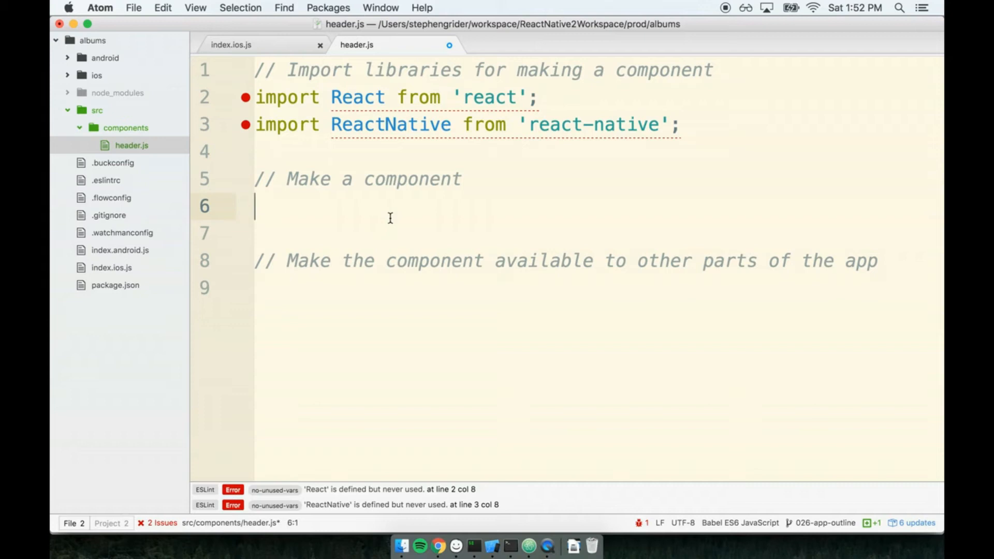
Step: Define const Header as an arrow function returning a <Text> element, starting its Albums! content
text(const Head)
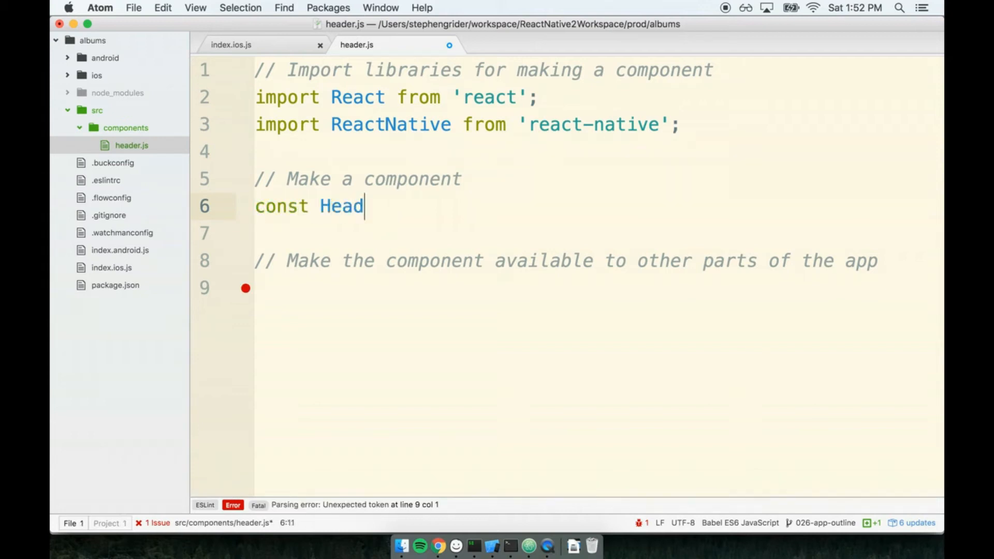
text(er)
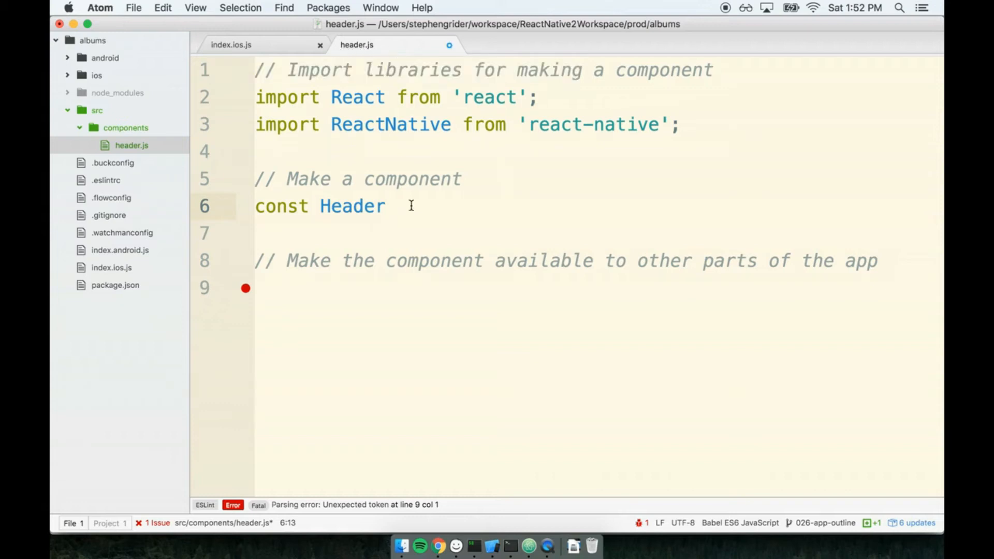
double_click(352, 205)
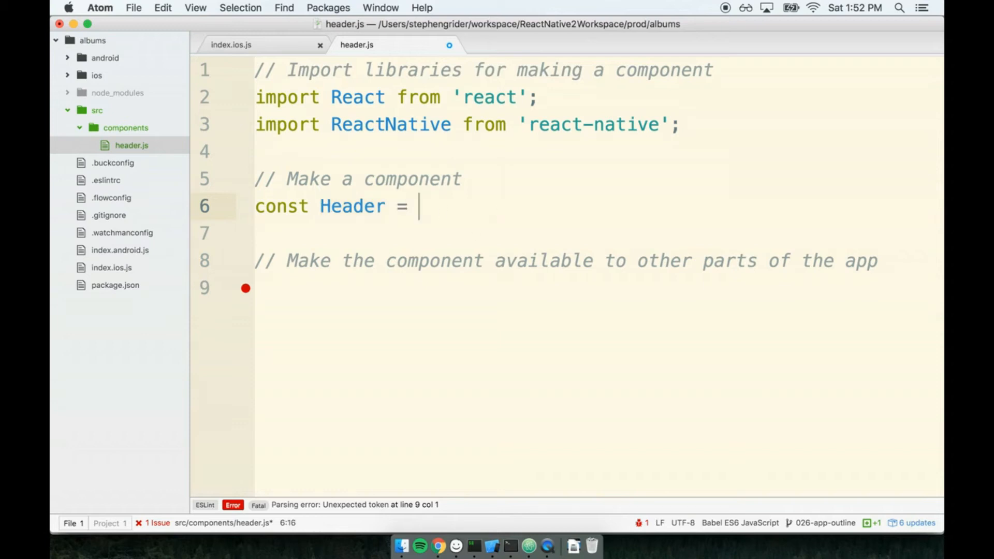
text(() => {)
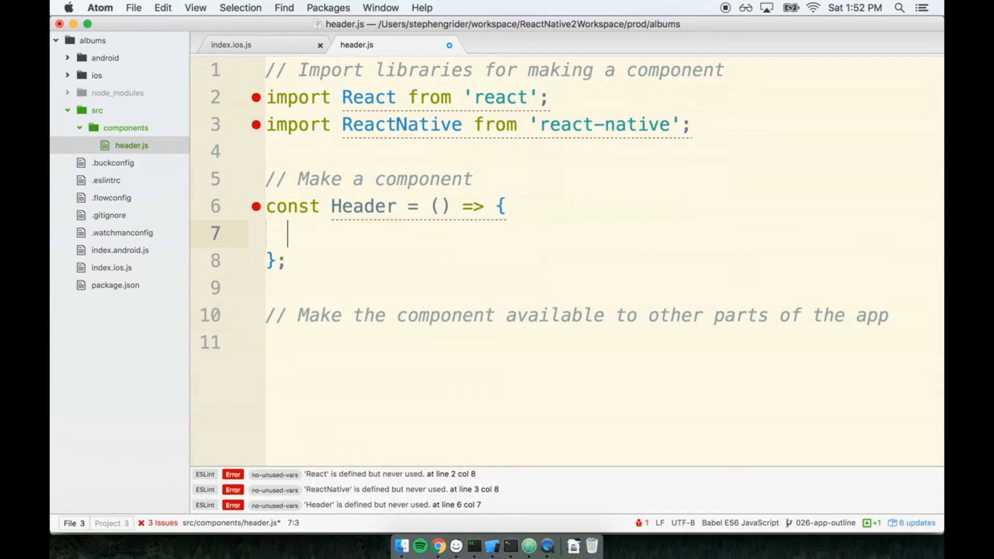
text(return <Text></Text>;)
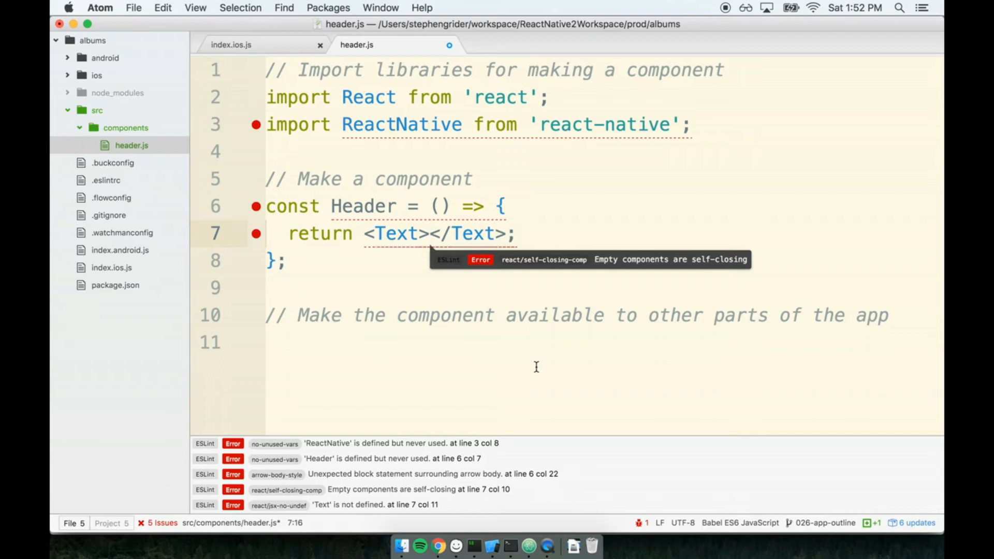
click(430, 233)
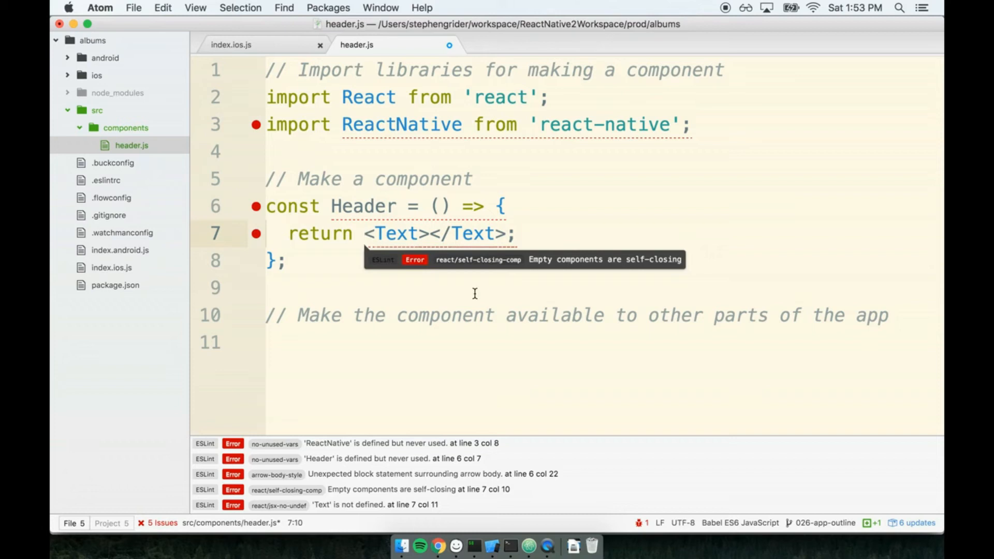
click(364, 233)
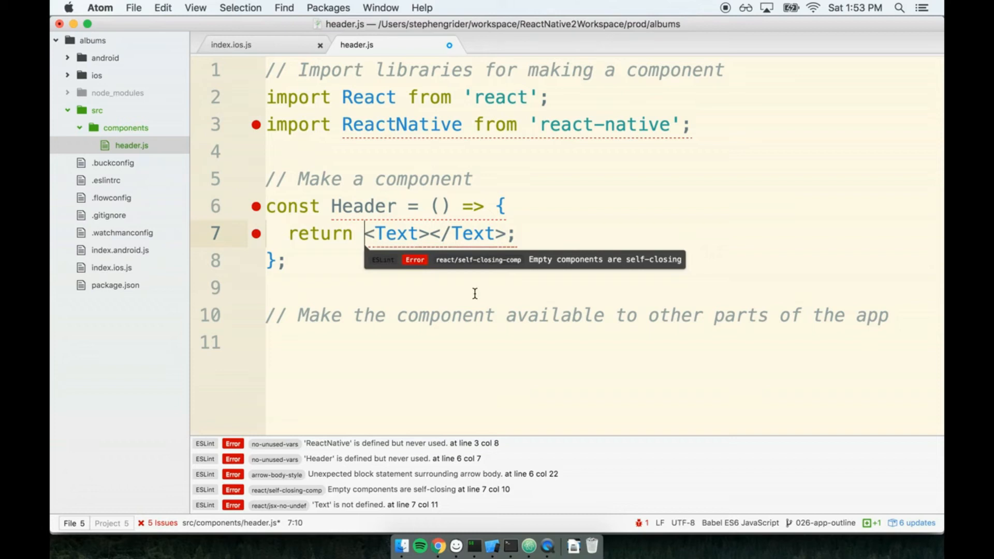
mouse_move(668, 248)
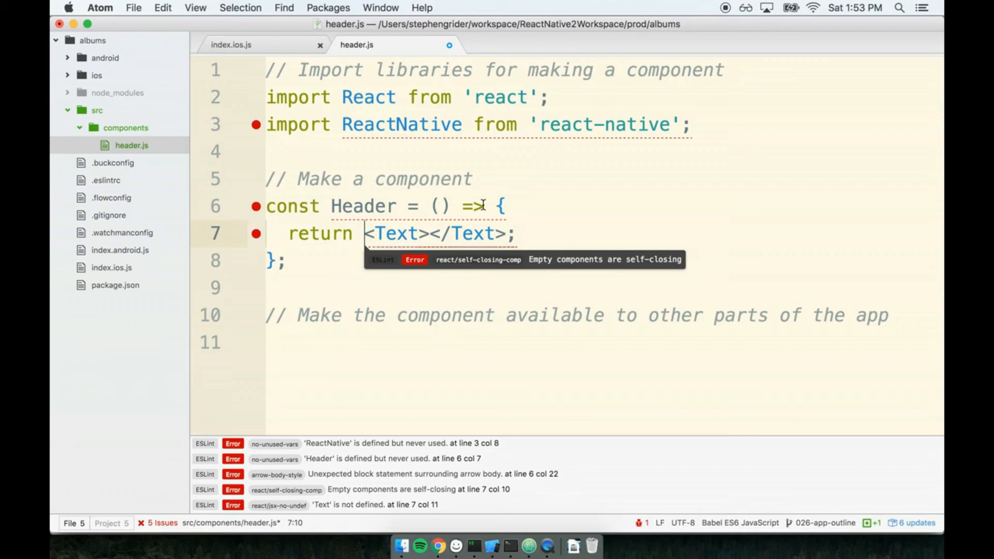
click(429, 234)
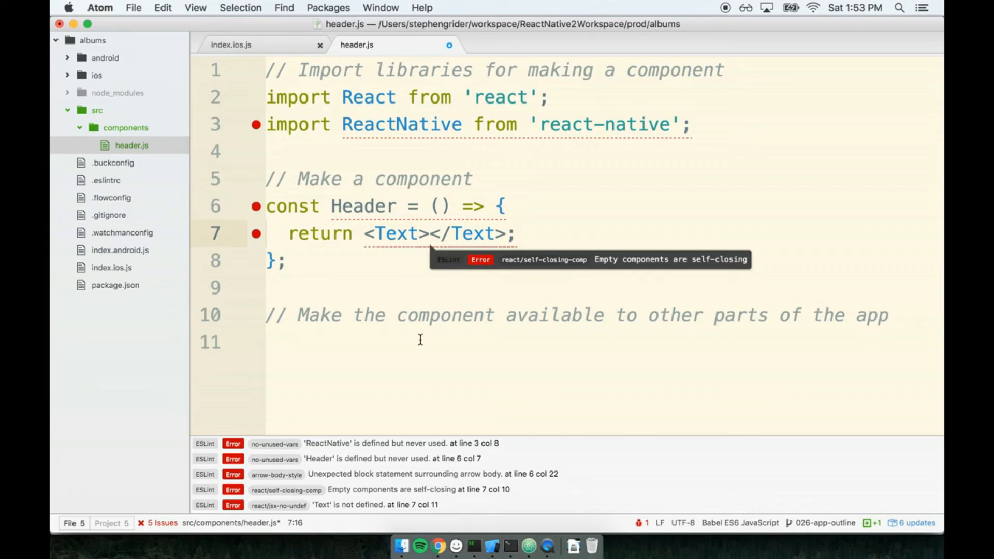
text(Albums!)
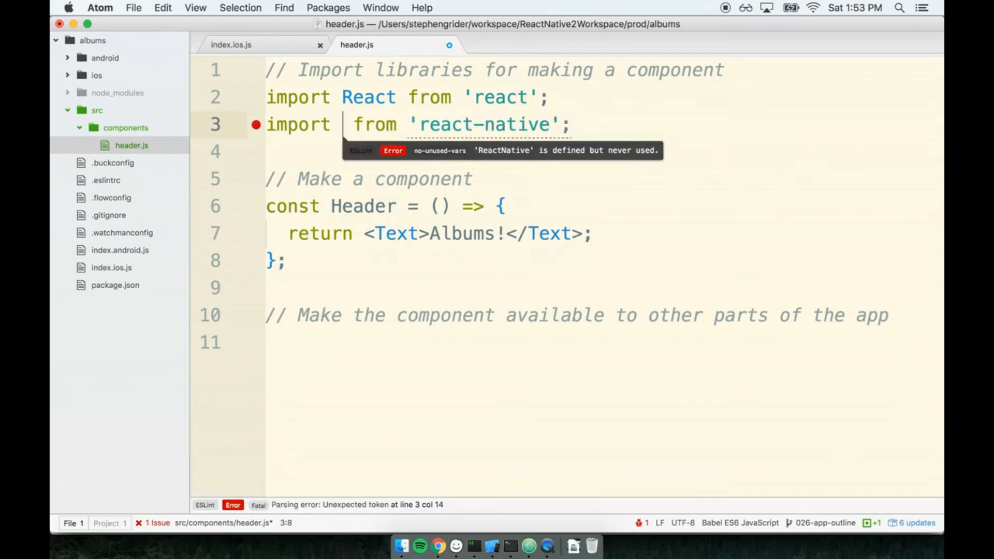
Step: Replace the ReactNative import with { Text } from 'react-native' and move to the line under the export comment
text({ })
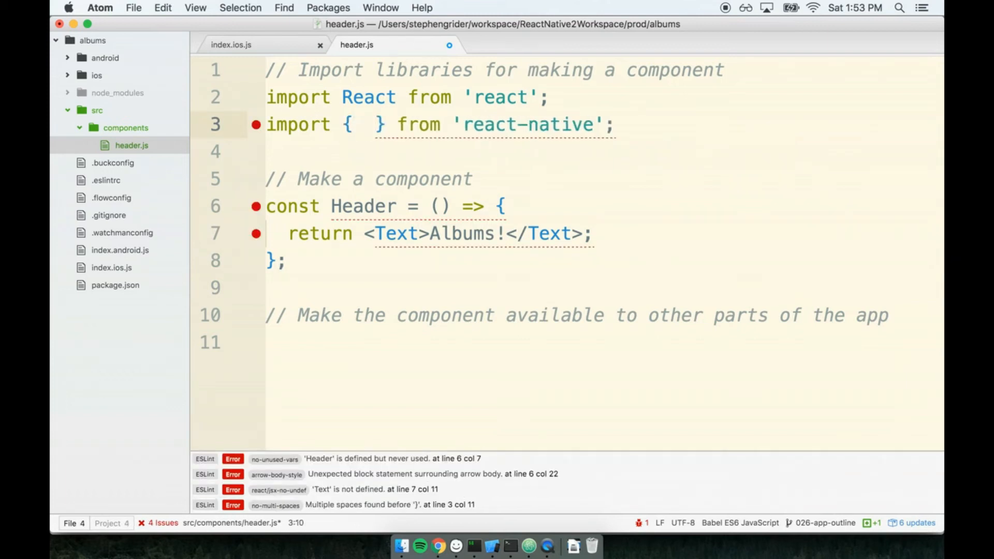
text(Text)
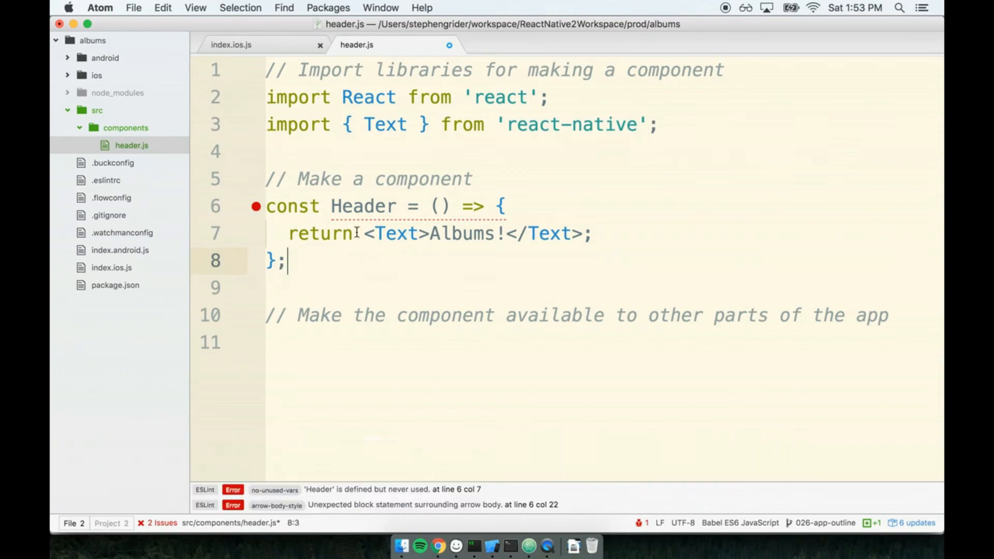
drag(355, 233, 593, 233)
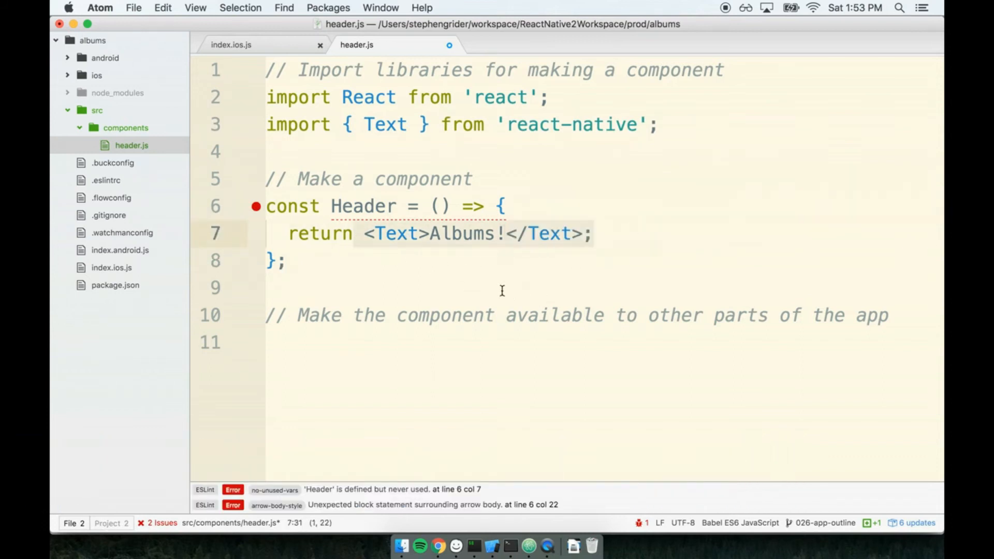
click(267, 287)
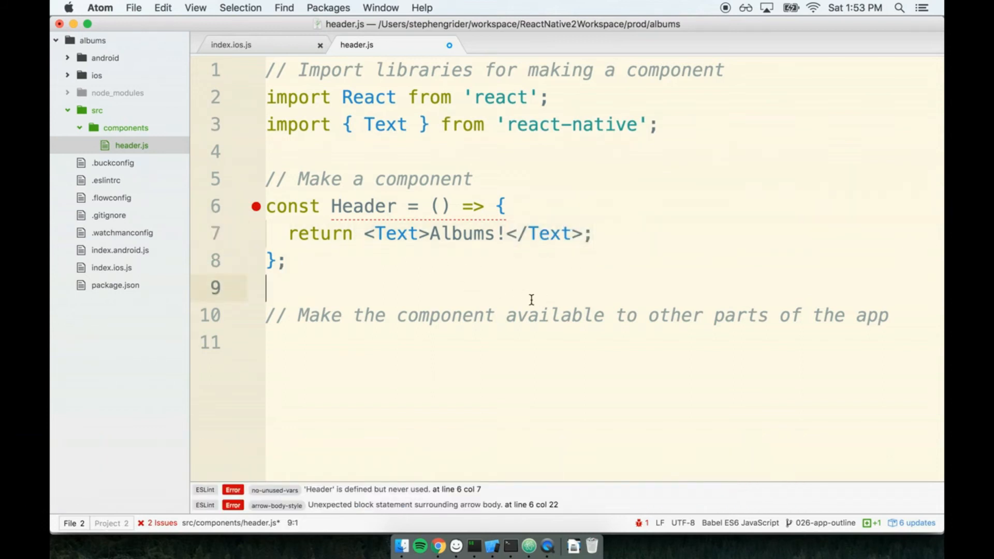
click(551, 314)
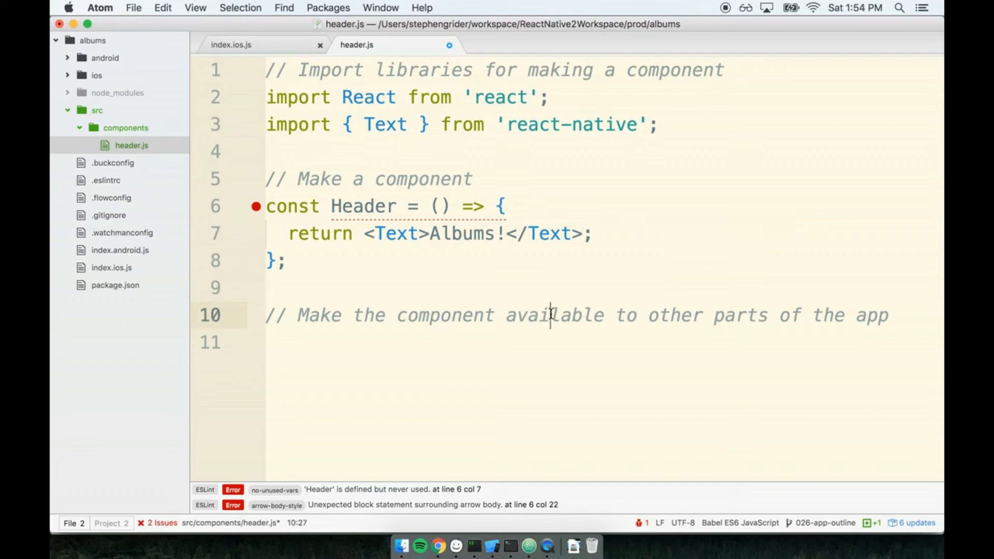
click(377, 314)
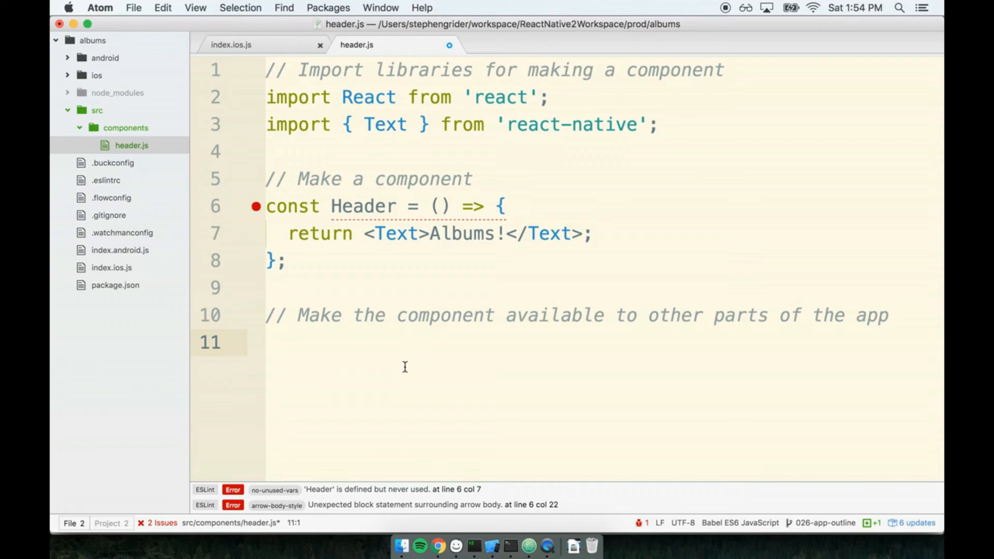
click(231, 45)
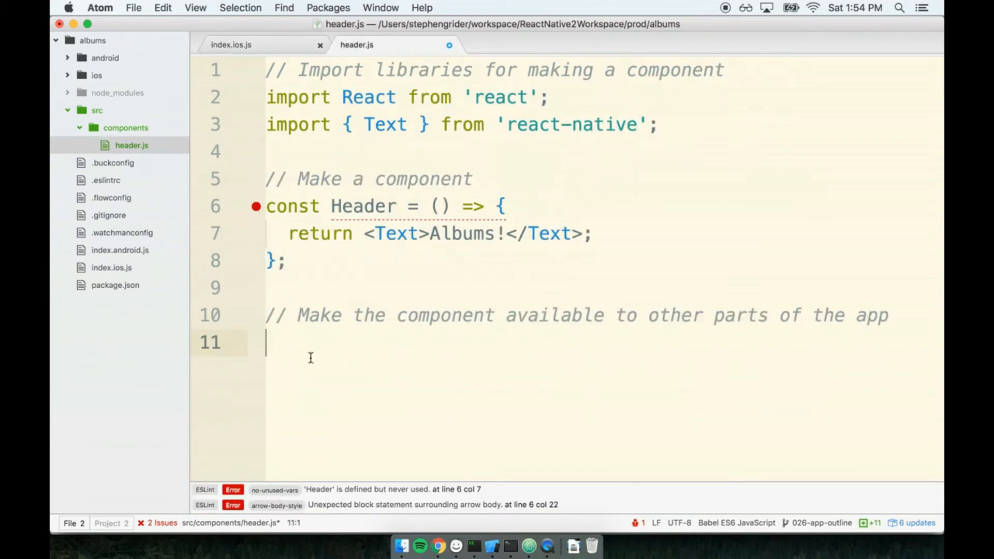
mouse_move(418, 367)
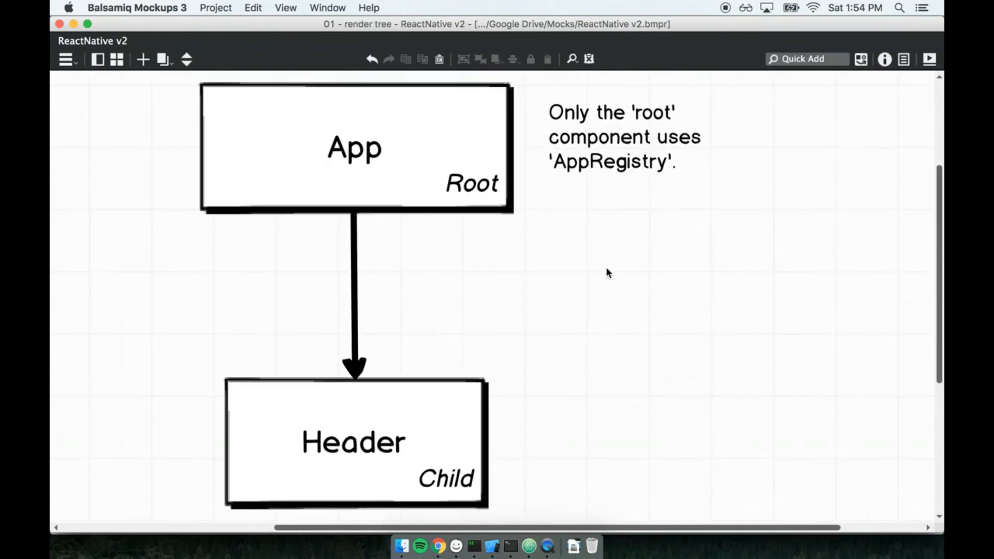
mouse_move(911, 298)
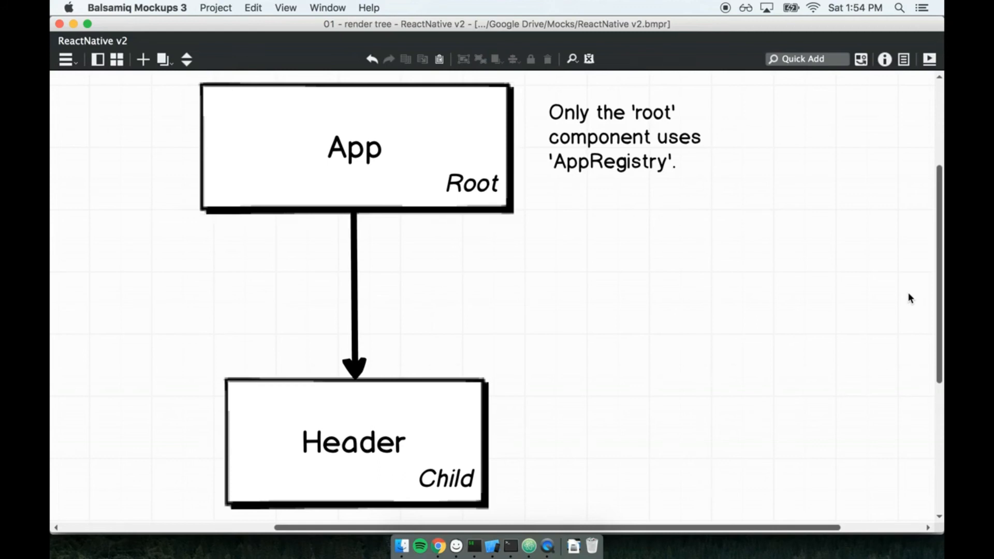
click(355, 147)
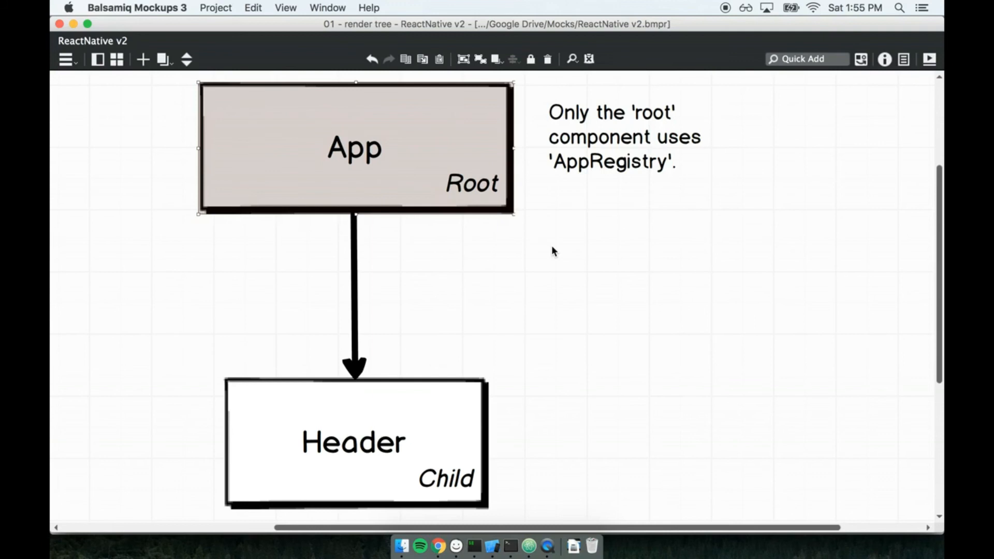
mouse_move(399, 426)
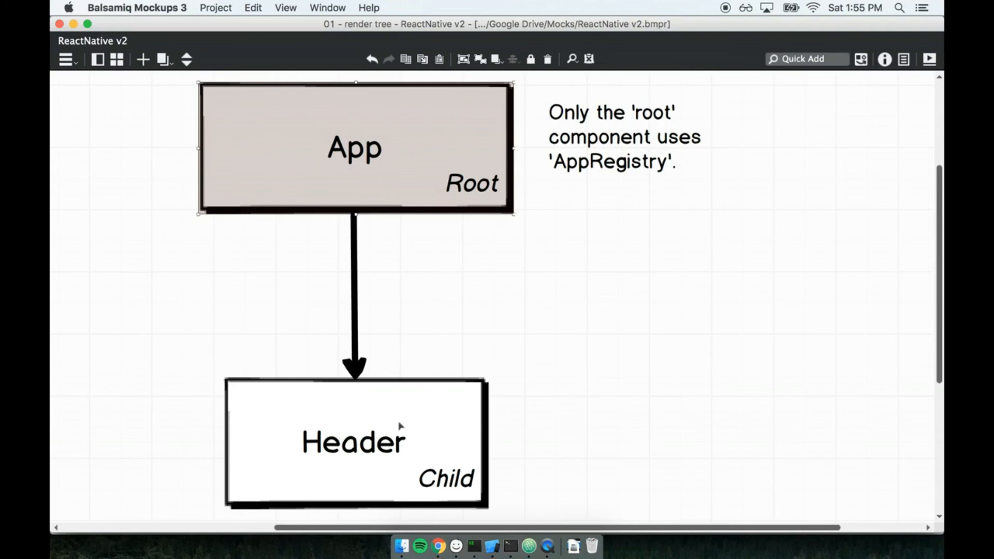
mouse_move(489, 467)
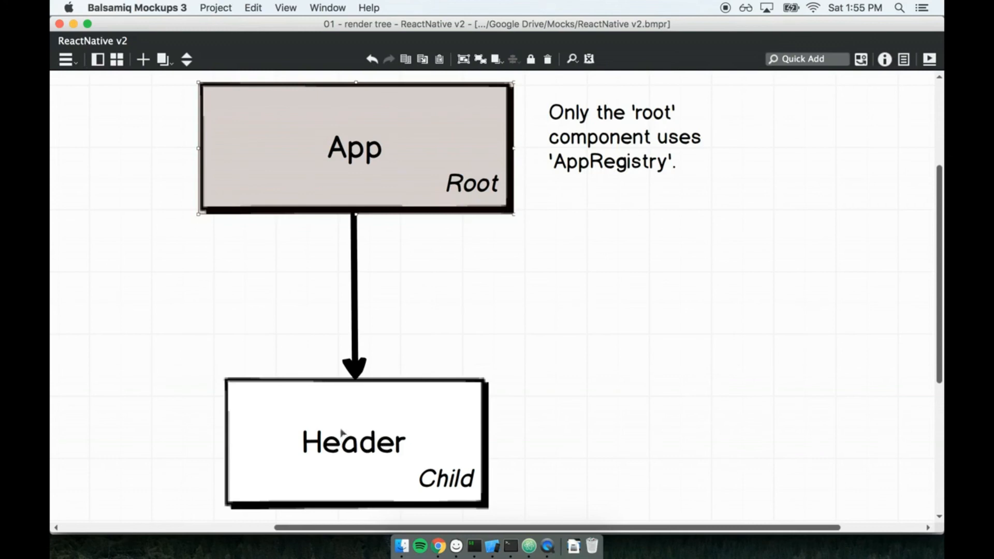
mouse_move(408, 462)
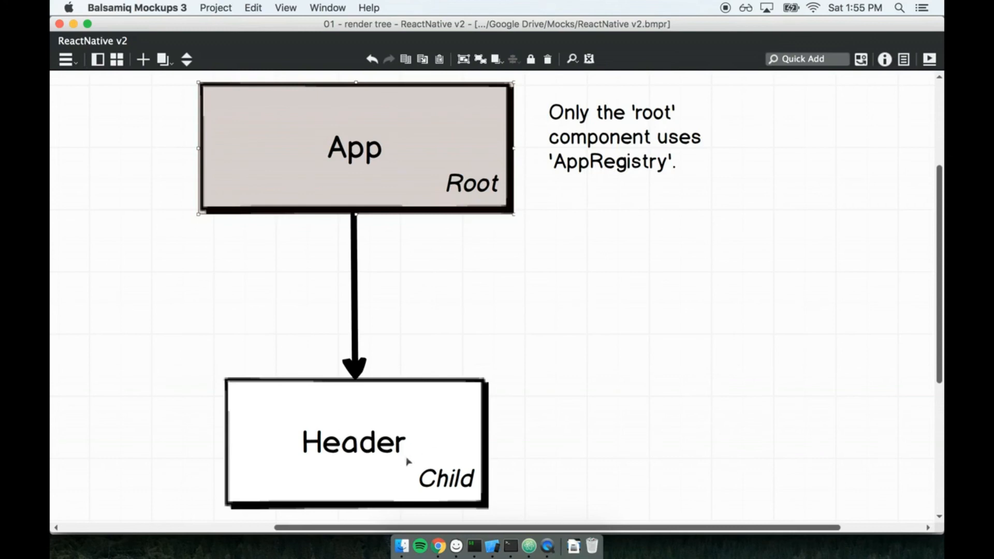
double_click(445, 479)
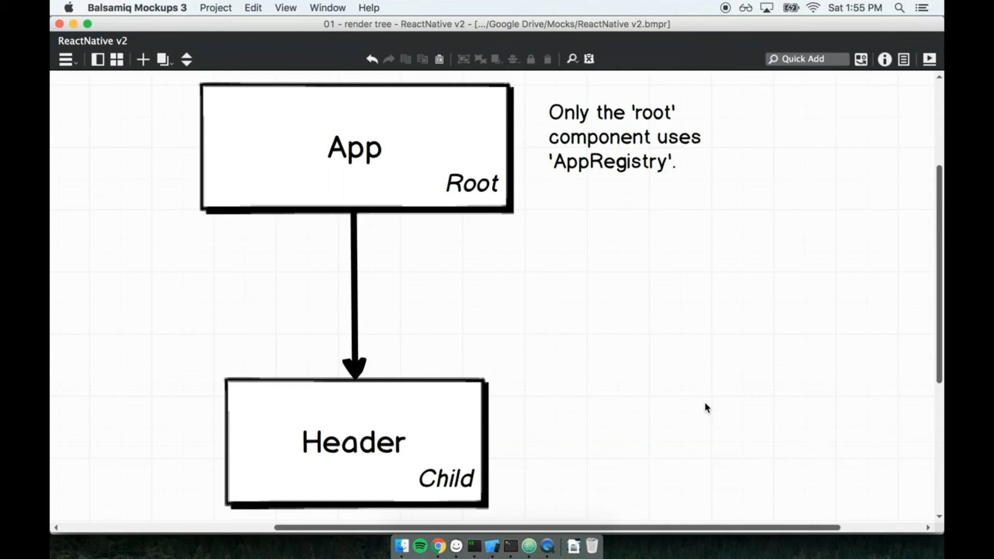
click(621, 137)
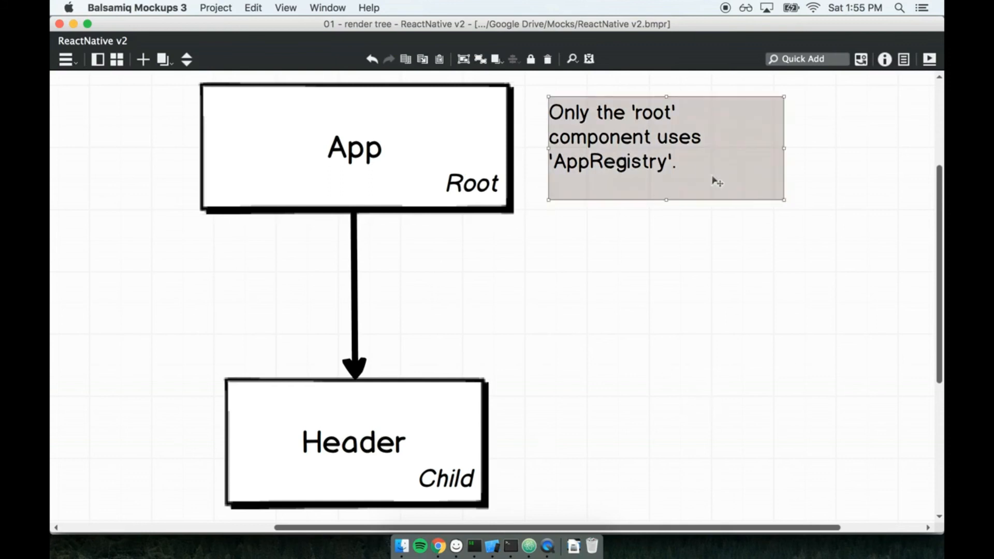
mouse_move(729, 320)
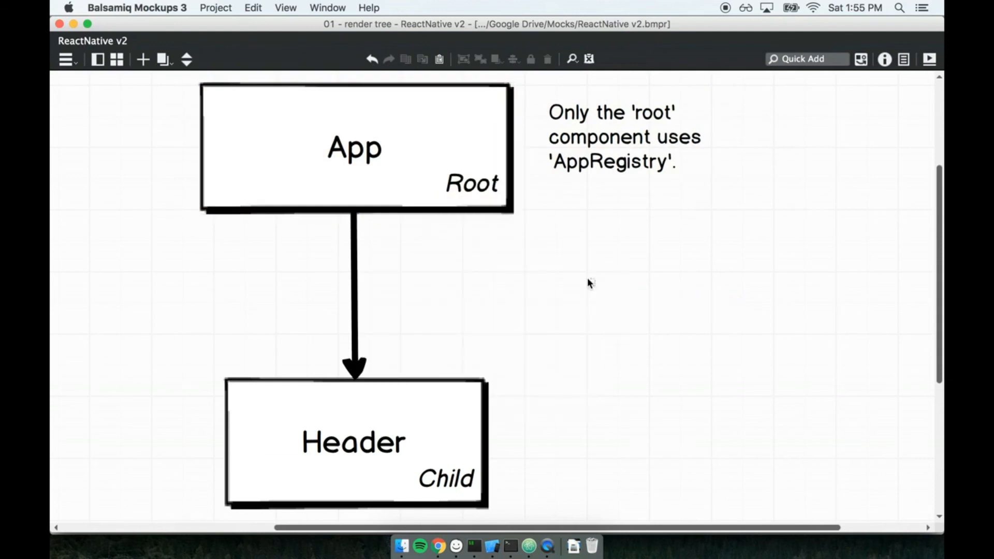
mouse_move(451, 420)
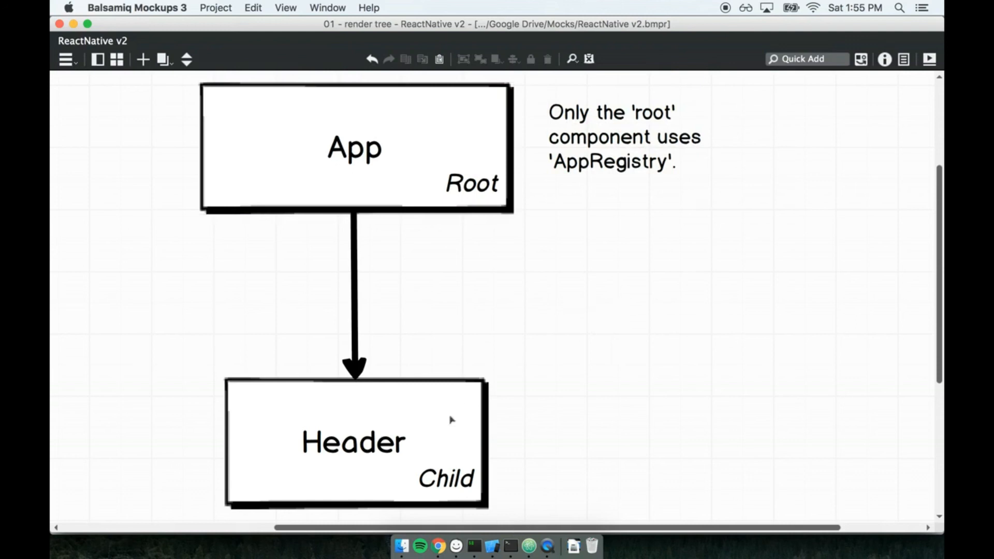
click(353, 442)
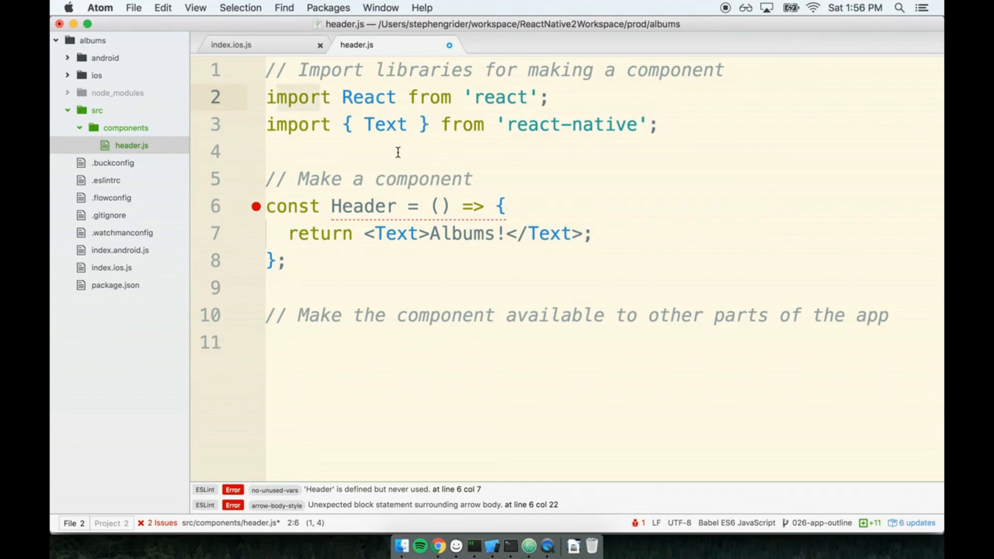
Step: Add export default Header; on line 11 to make the component the file's default export
click(450, 343)
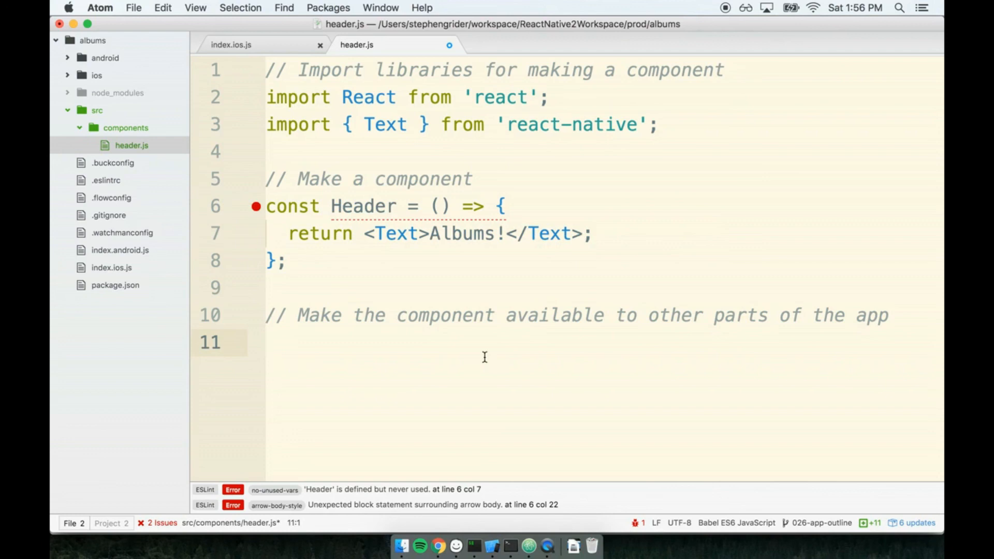
text(e)
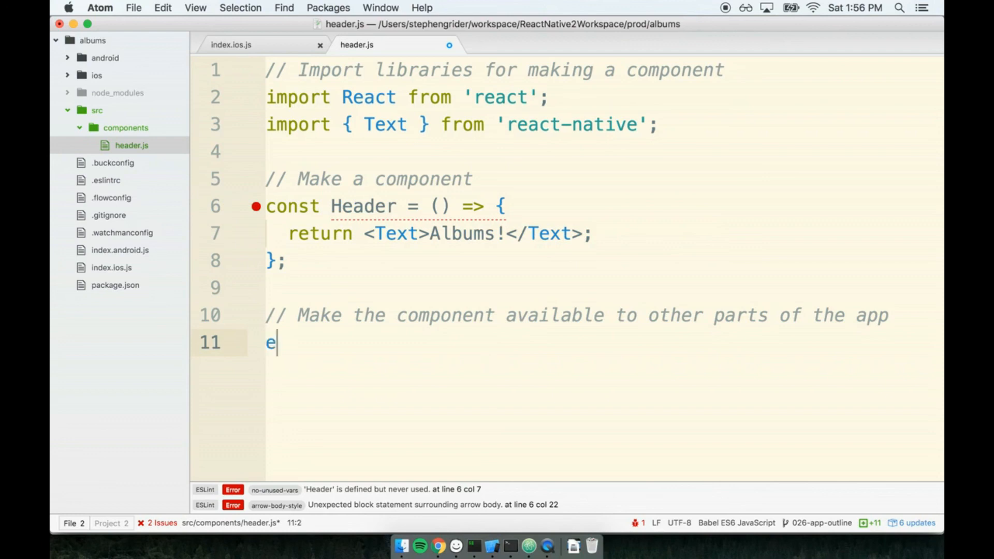
text(xport default Hea)
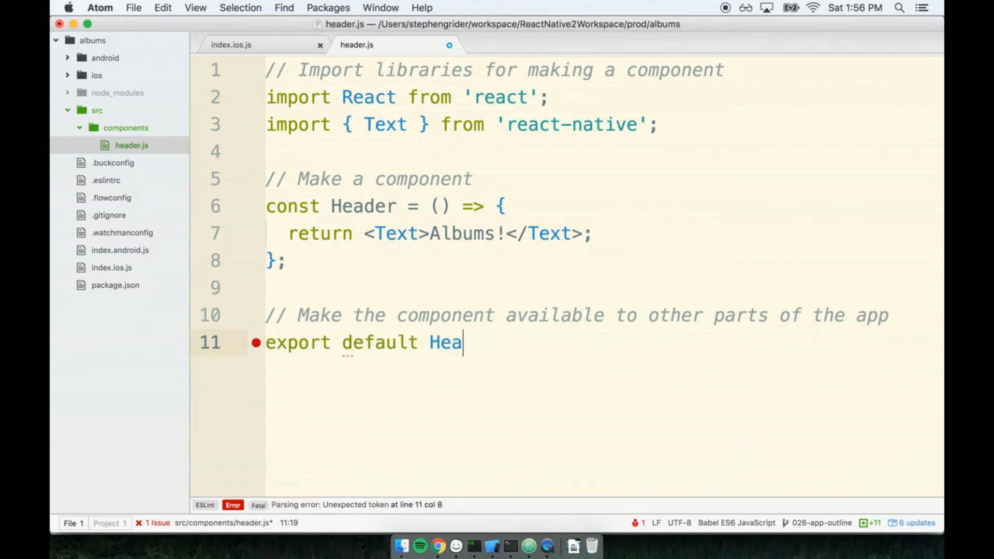
text(der;)
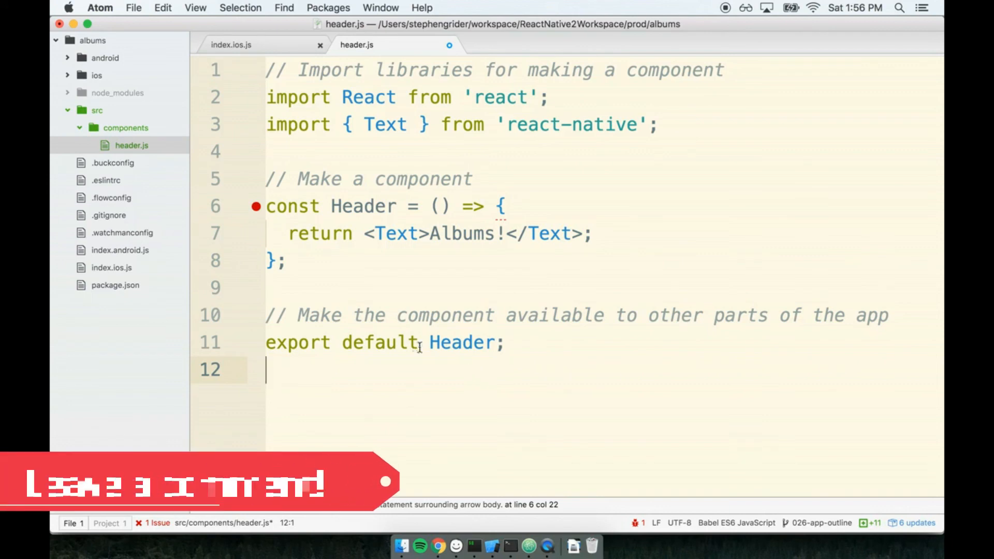
double_click(462, 343)
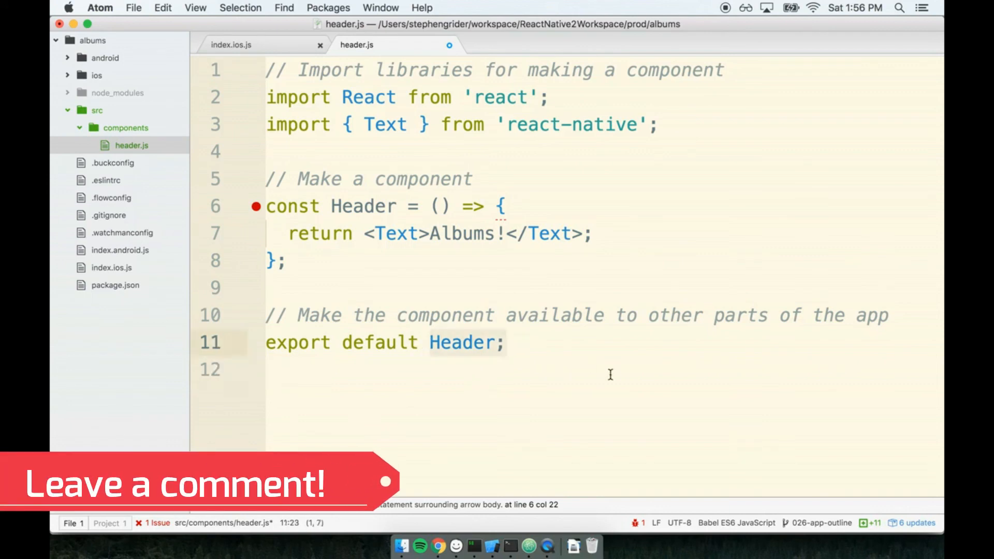